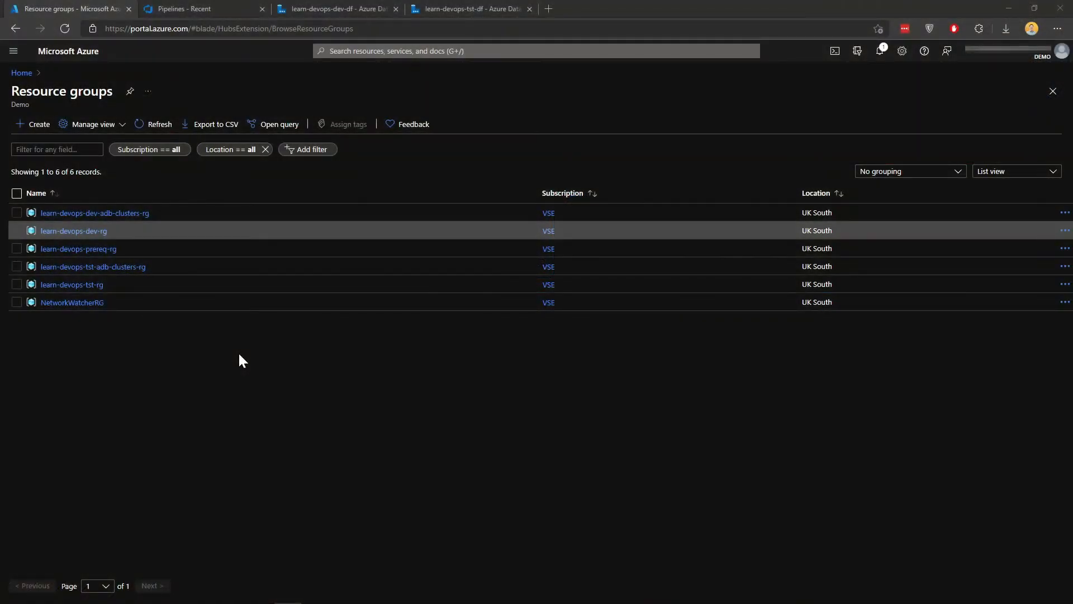
{"action": "mouse_move", "coordinate": [197, 368]}
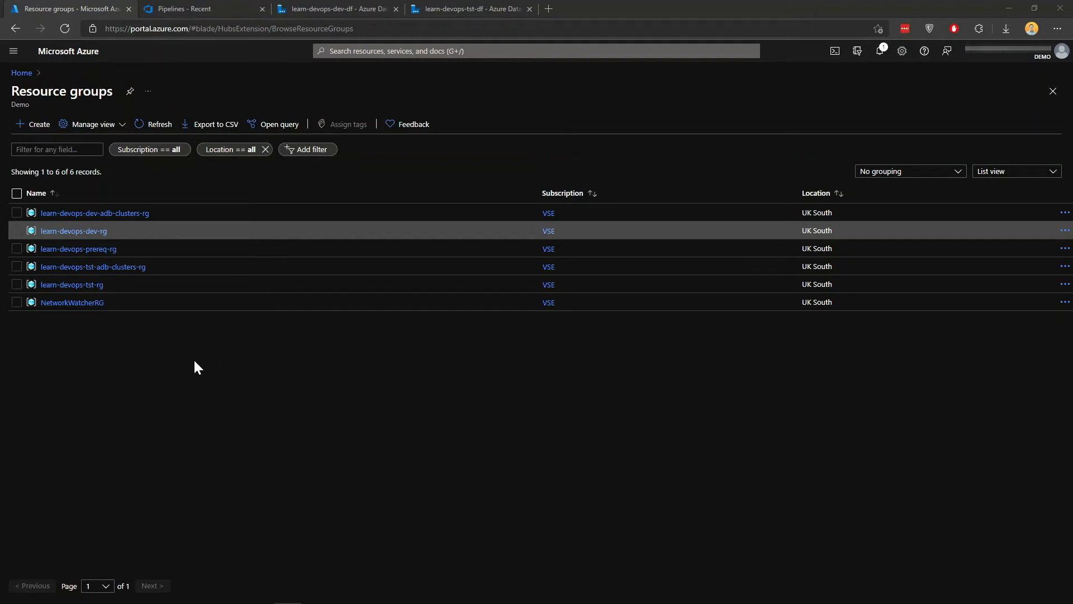
{"action": "mouse_move", "coordinate": [169, 368]}
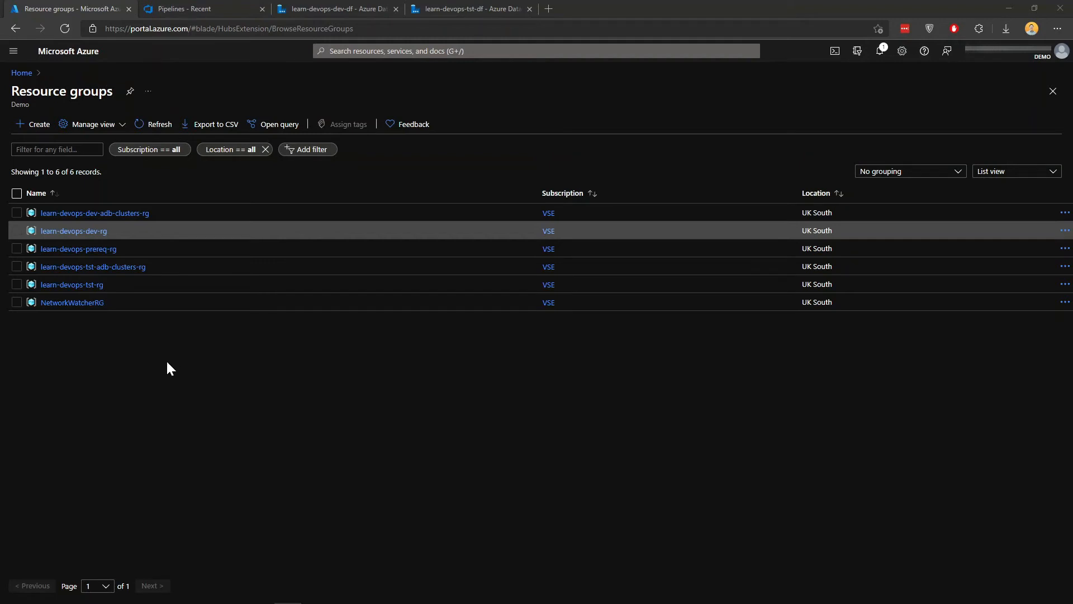
{"action": "mouse_move", "coordinate": [126, 281]}
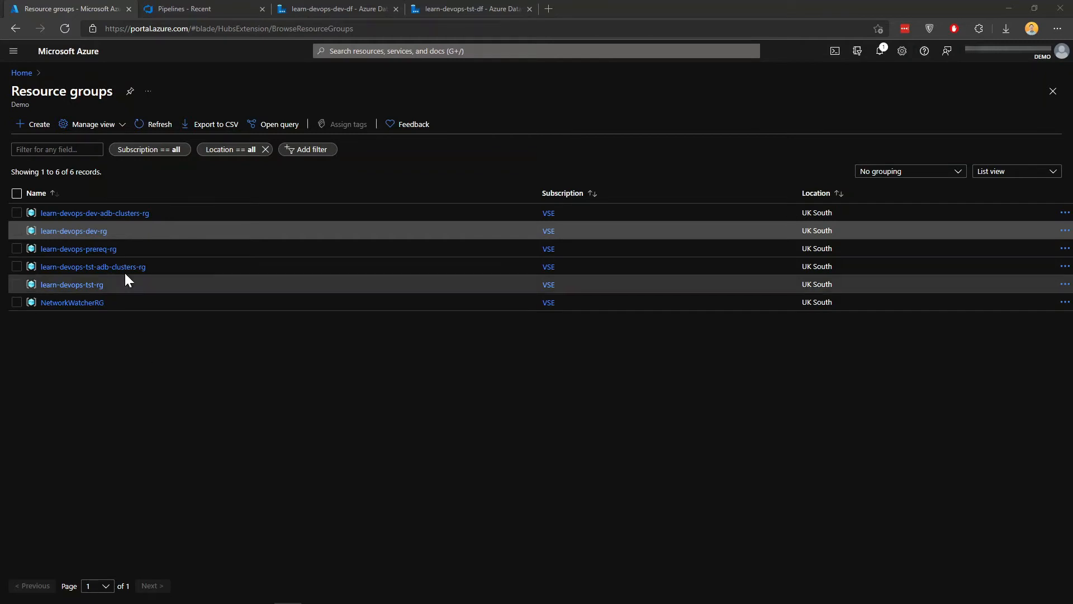
Open the learn-devops-dev-rg resource group and view its eight resources, including learn-devops-dev-df.
{"action": "left_click", "coordinate": [74, 230]}
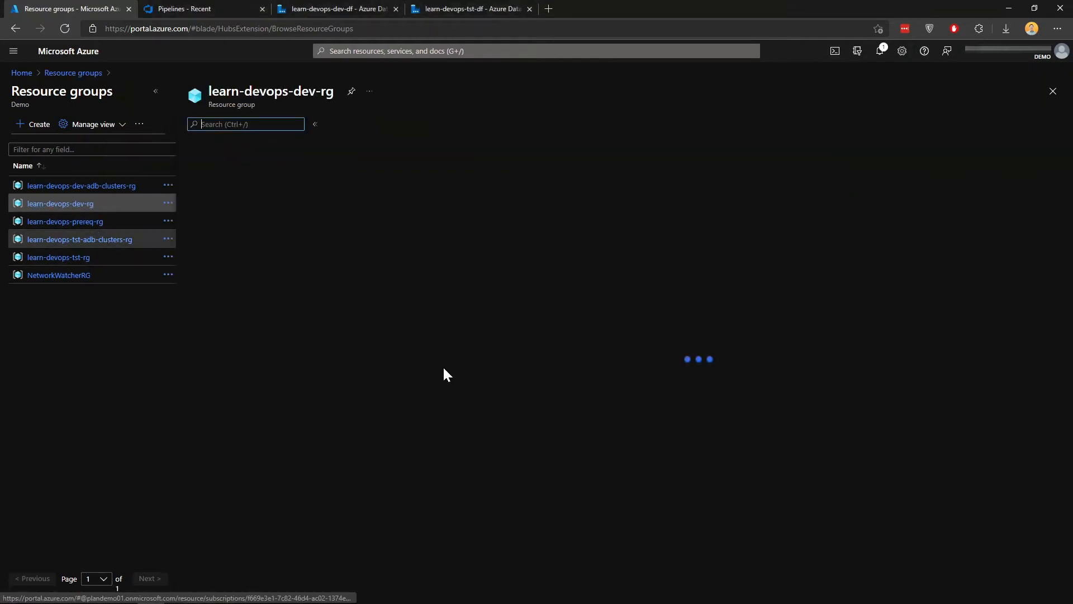
{"action": "left_click", "coordinate": [59, 204]}
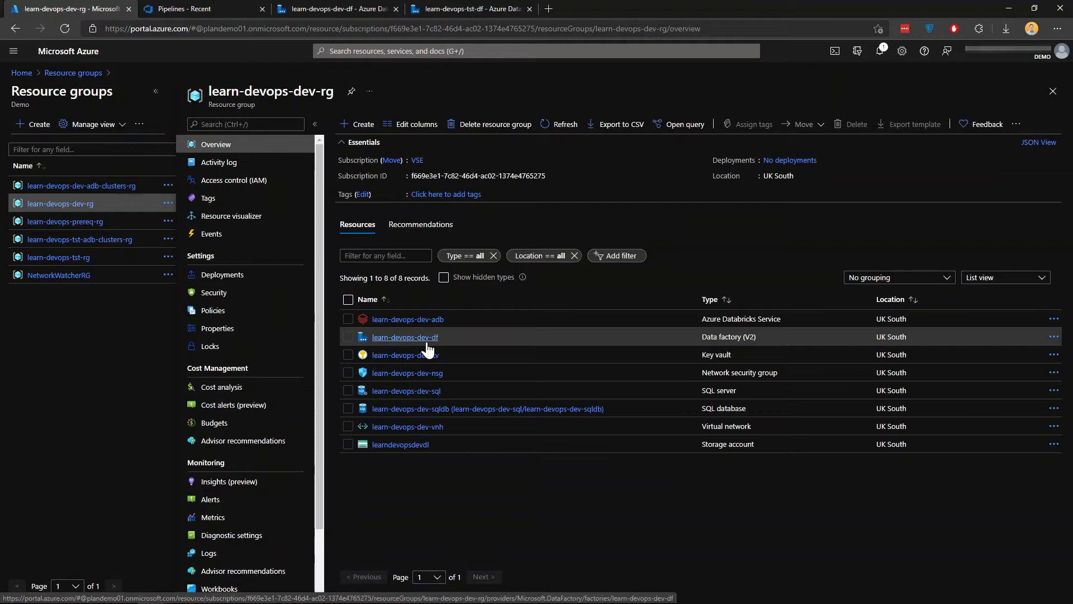
{"action": "mouse_move", "coordinate": [405, 337]}
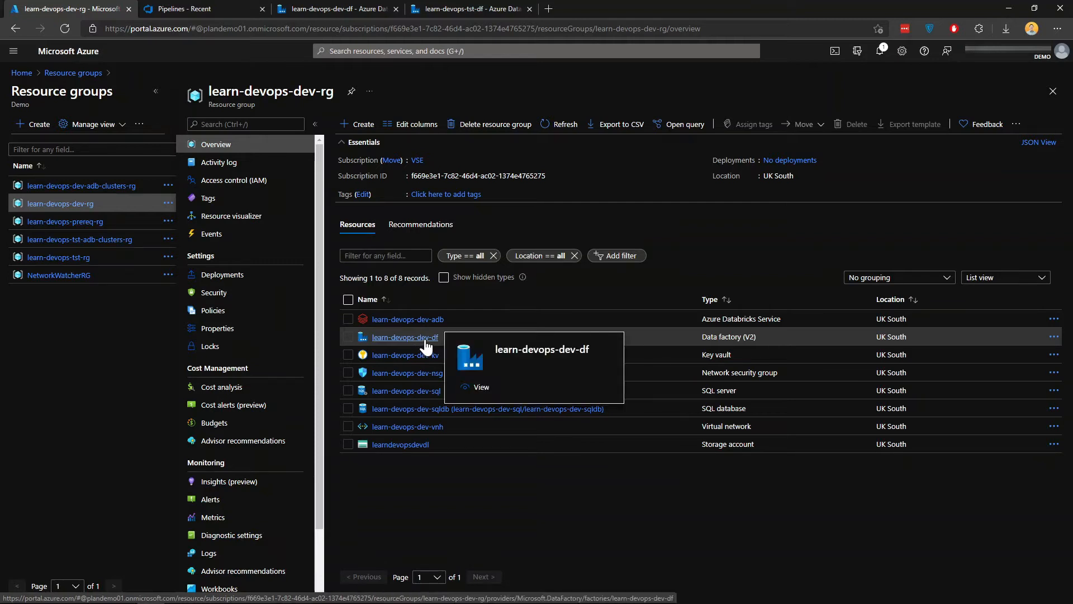
In the dev factory's Author area, expand Pipelines and Datasets to see pipeline1 and DelimitedText1.
{"action": "left_click", "coordinate": [335, 9]}
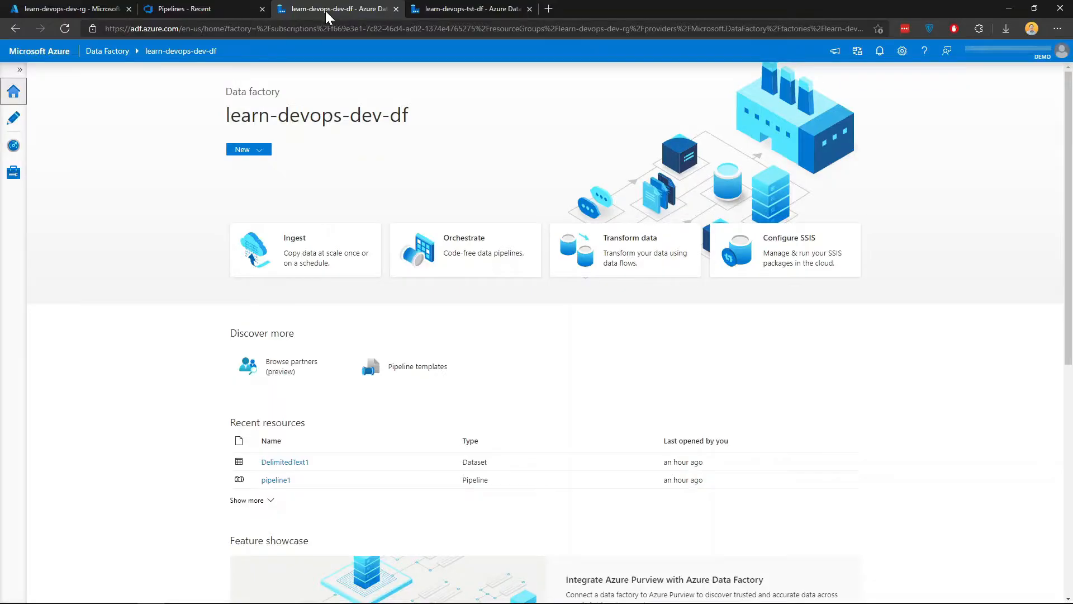
{"action": "mouse_move", "coordinate": [14, 118]}
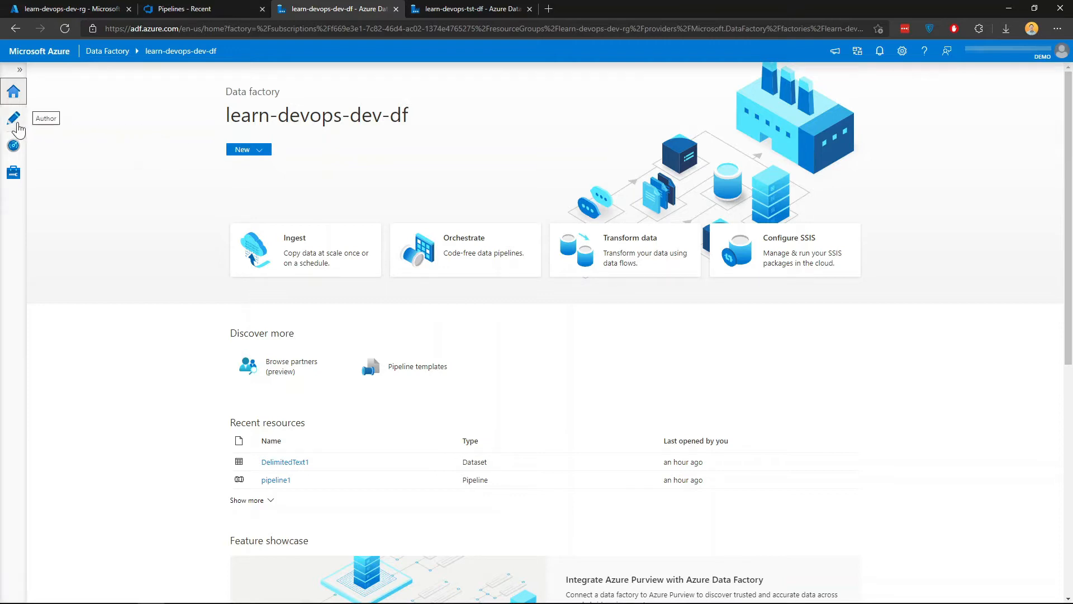
{"action": "left_click", "coordinate": [13, 117]}
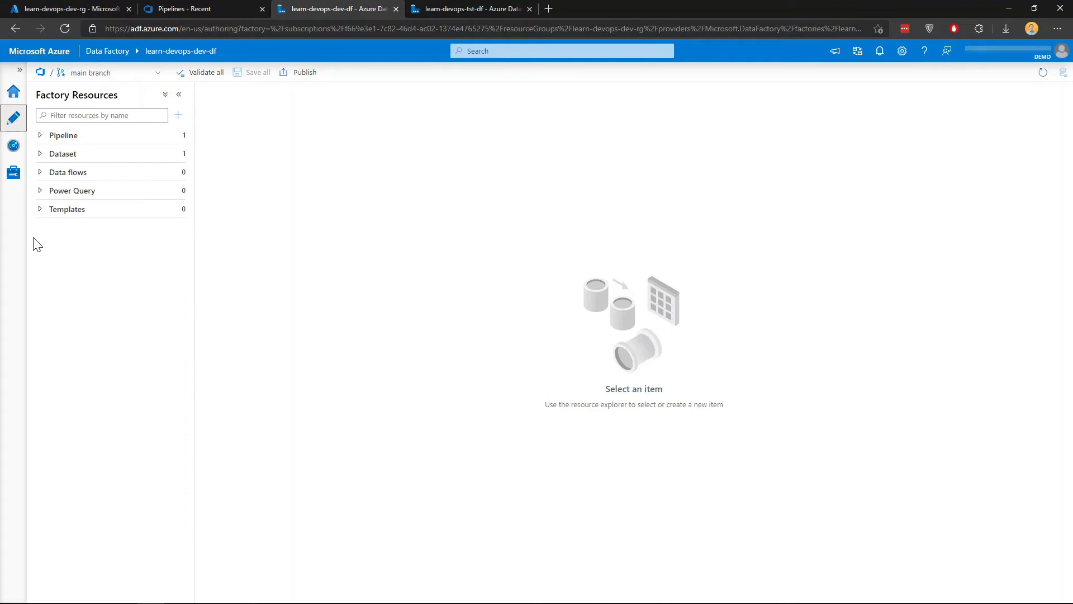
{"action": "left_click", "coordinate": [40, 136]}
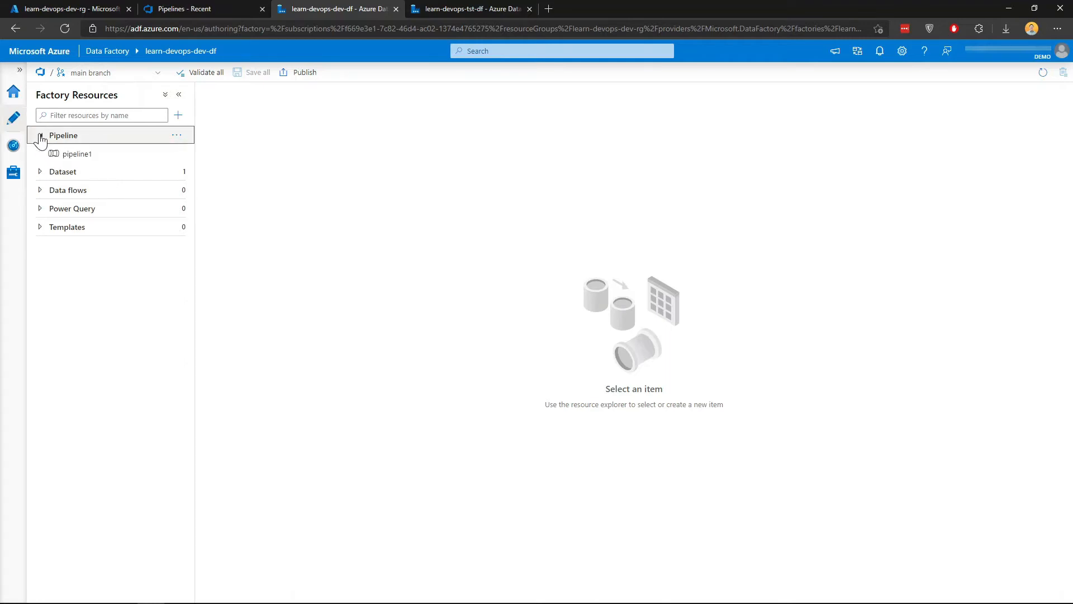
{"action": "left_click", "coordinate": [40, 172]}
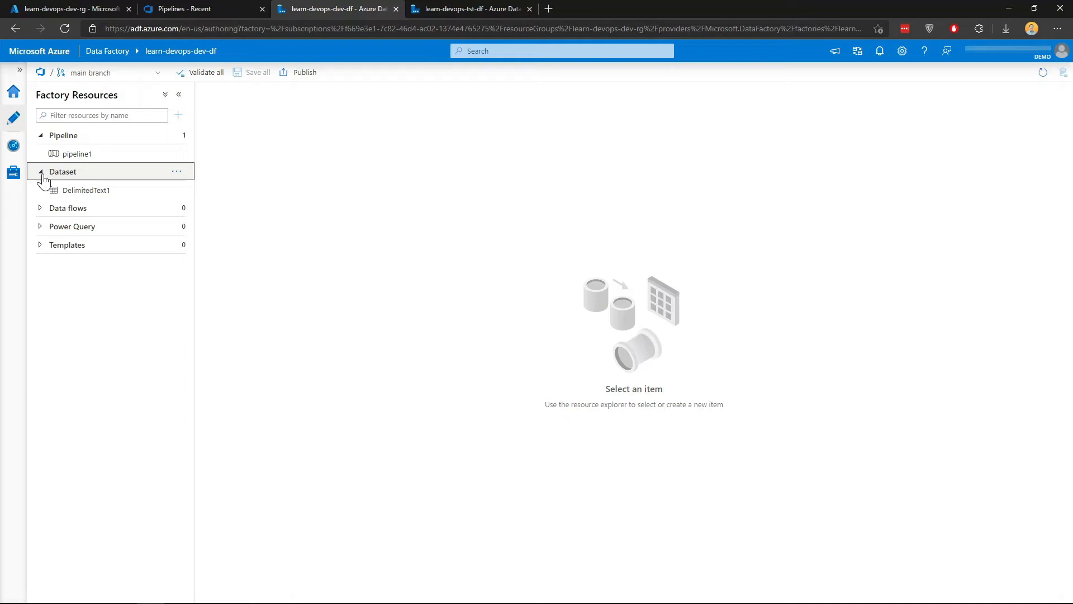
{"action": "left_click", "coordinate": [40, 171]}
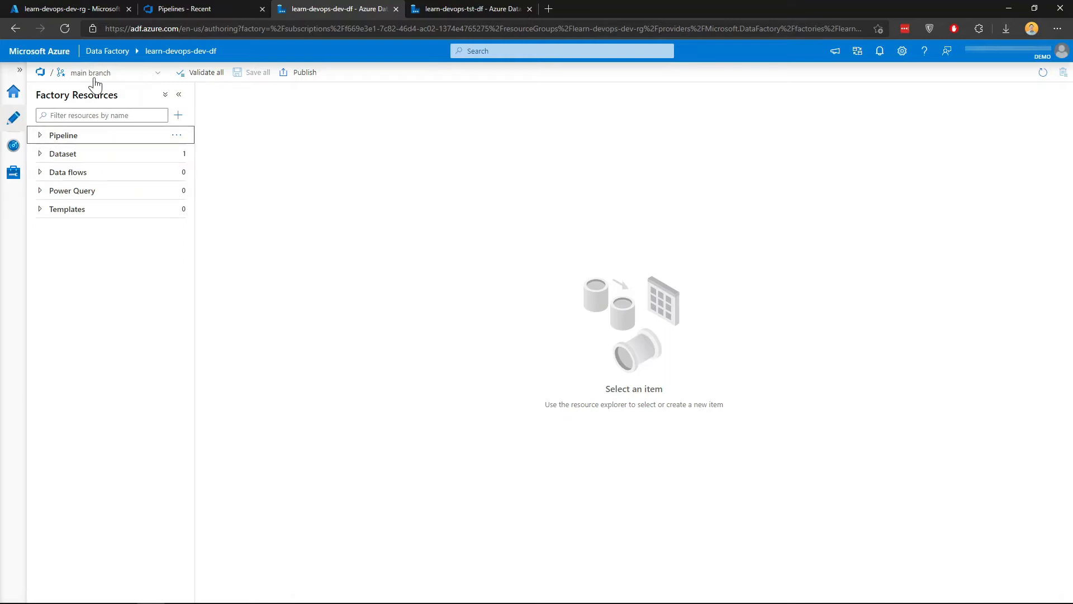
{"action": "mouse_move", "coordinate": [82, 72]}
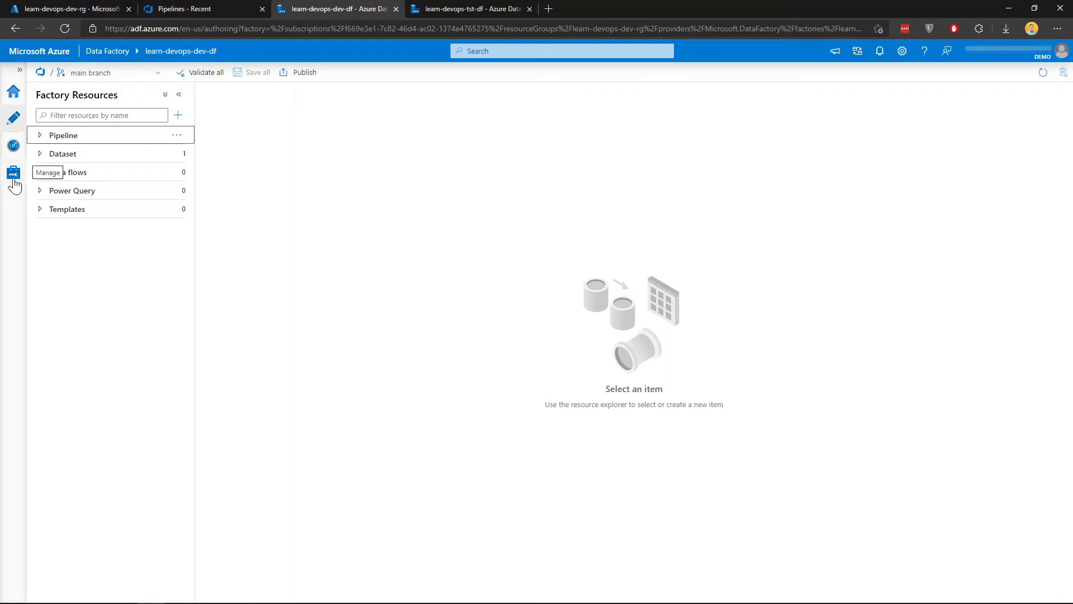
Review the Git configuration and inspect the AzureDataLakeStorage1 linked service without changing it.
{"action": "left_click", "coordinate": [13, 172]}
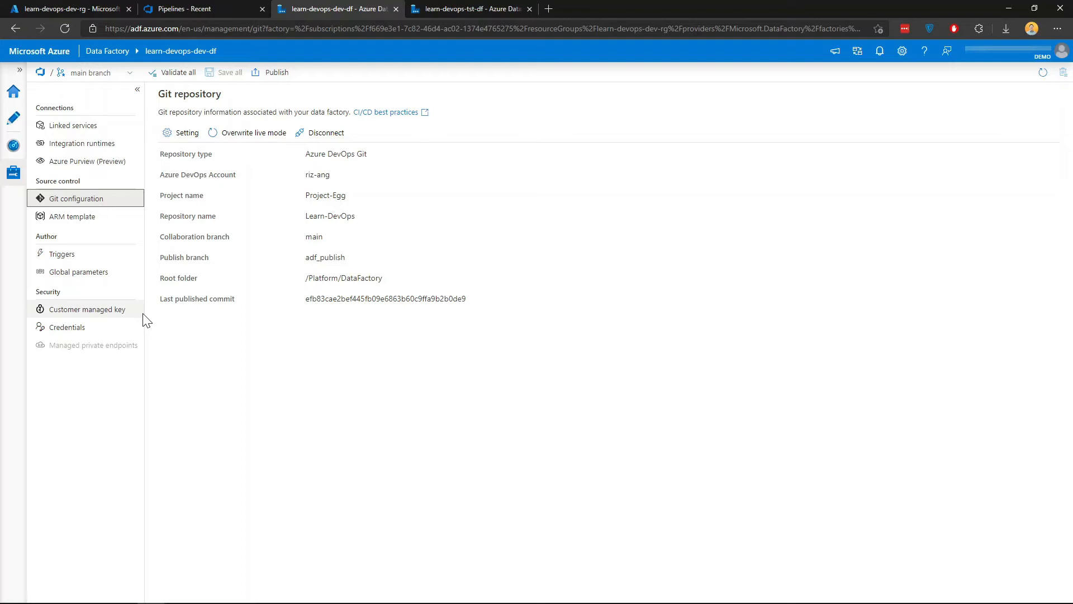
{"action": "left_click", "coordinate": [74, 125]}
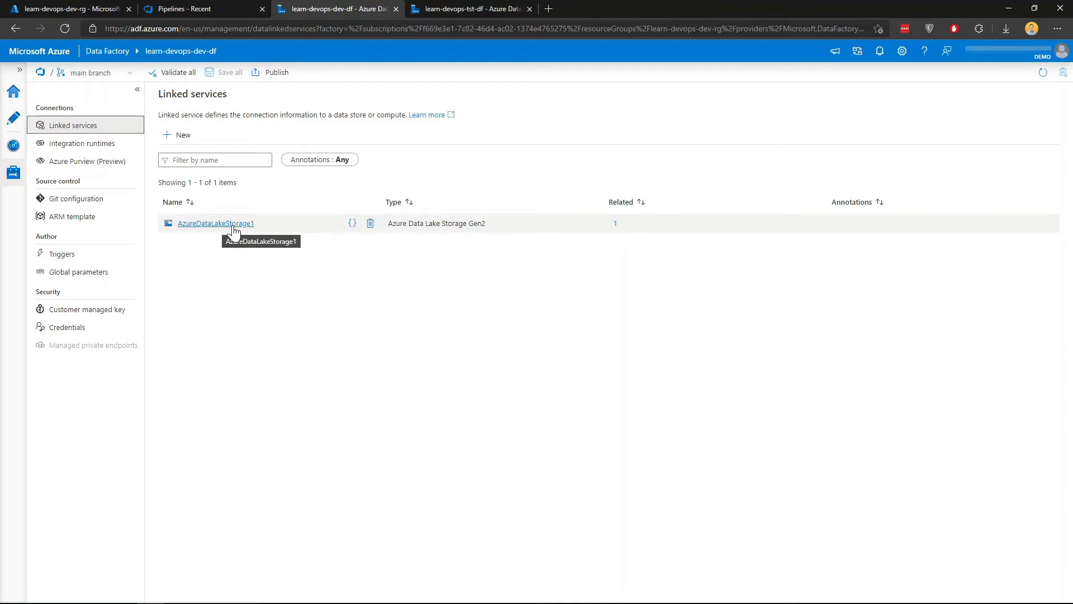
{"action": "left_click", "coordinate": [216, 224]}
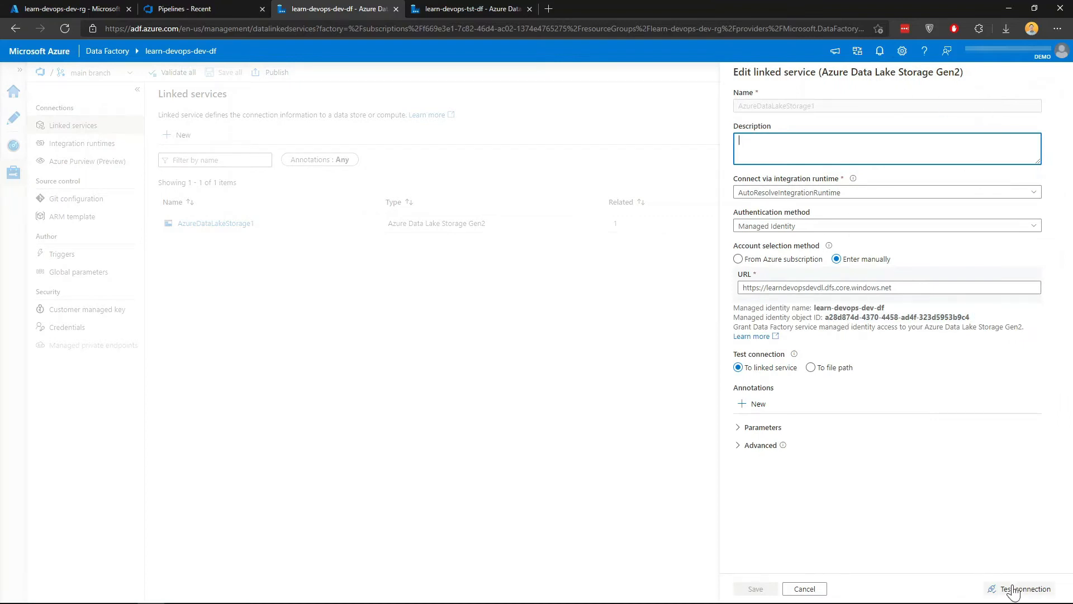
{"action": "left_click", "coordinate": [804, 589]}
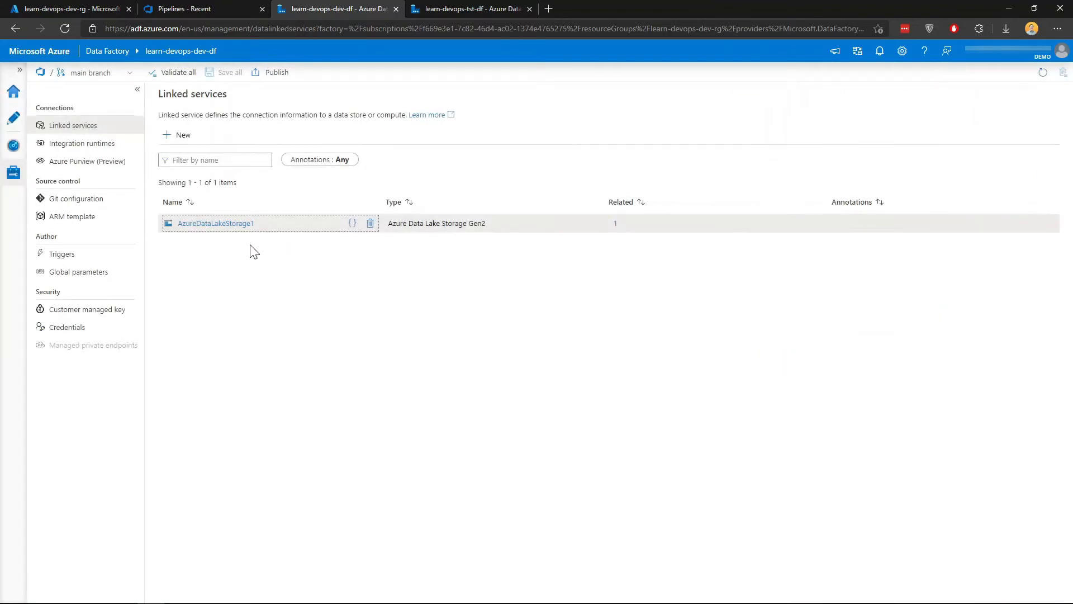
{"action": "mouse_move", "coordinate": [13, 118]}
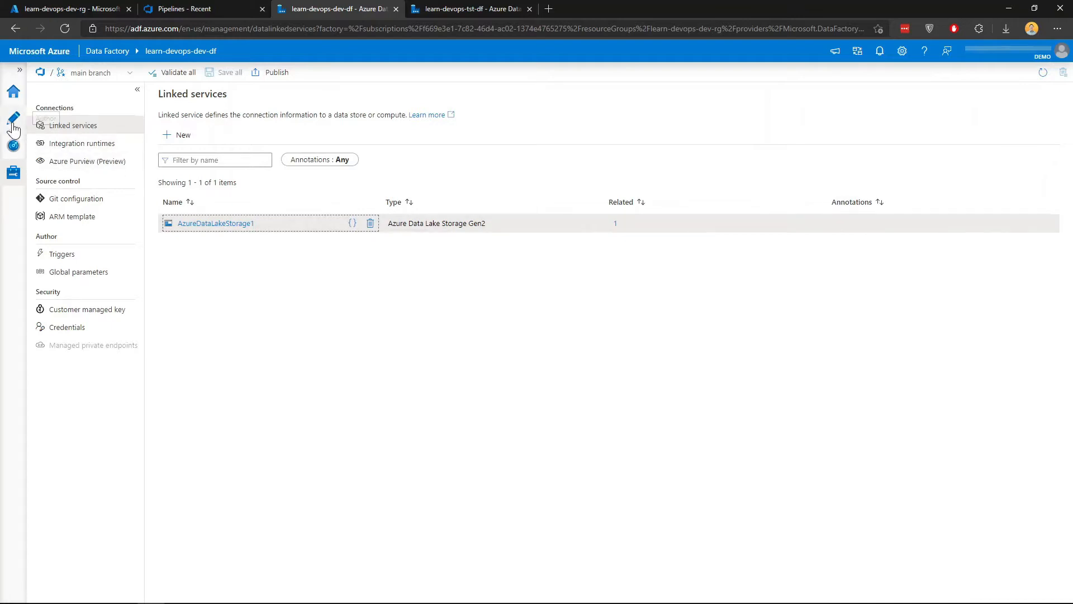
Return to the authoring datasets, then switch to the Learn-DevOps repository tab.
{"action": "left_click", "coordinate": [13, 118]}
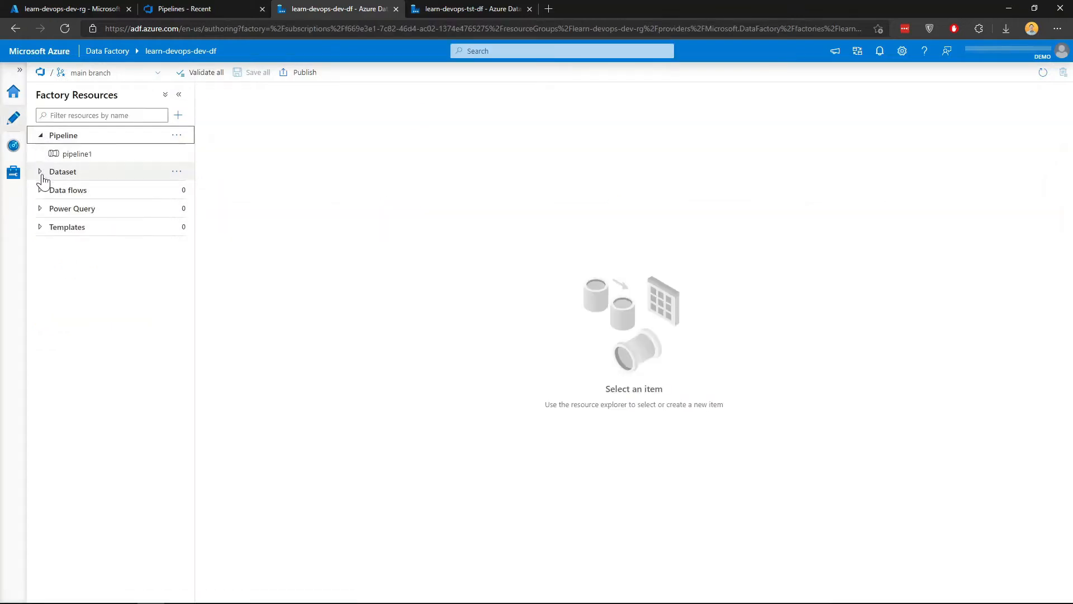
{"action": "left_click", "coordinate": [39, 172]}
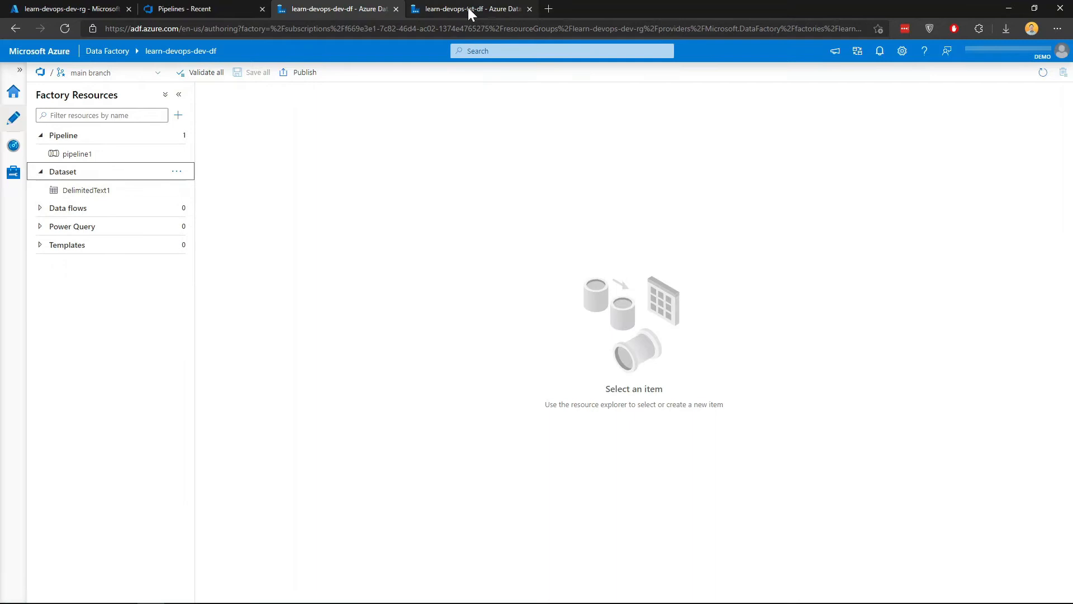
{"action": "left_click", "coordinate": [471, 8]}
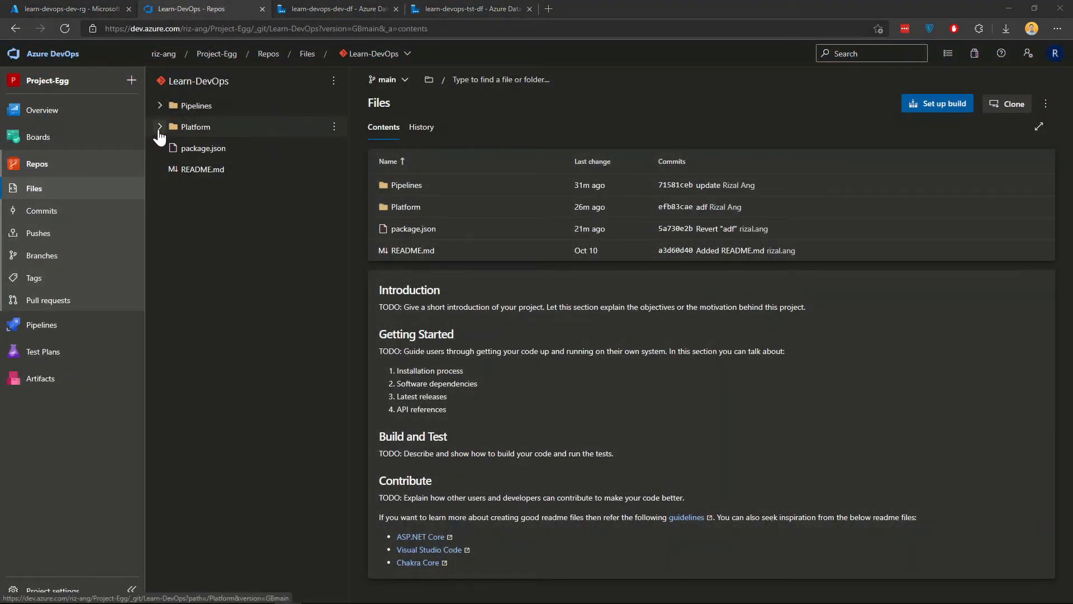
Expand the Platform folder to show DataFactory, then return to the dev factory's Git configuration.
{"action": "left_click", "coordinate": [160, 126]}
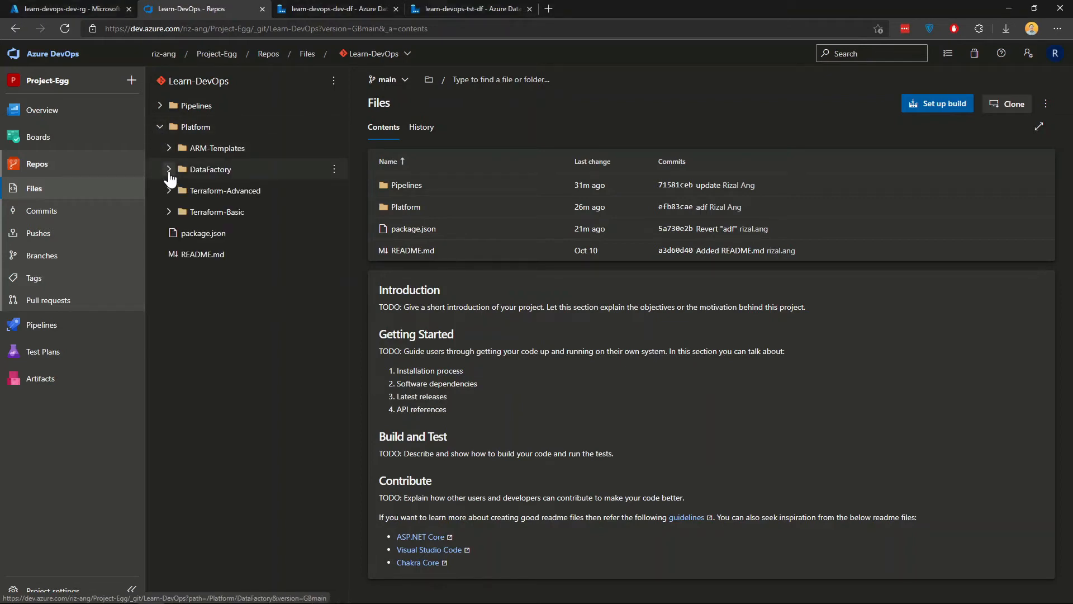
{"action": "mouse_move", "coordinate": [149, 173]}
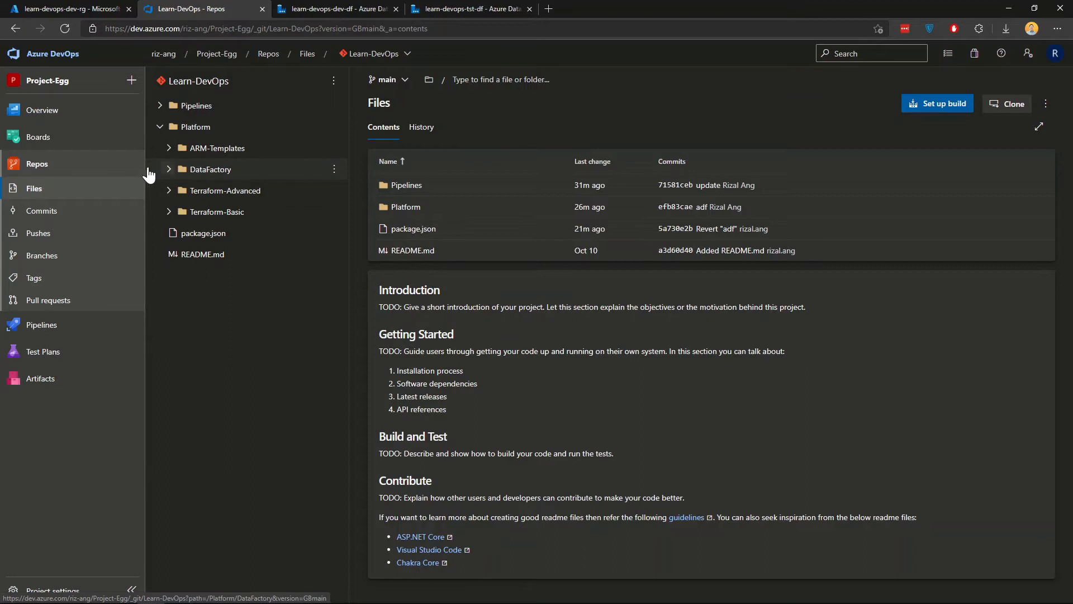
{"action": "left_click", "coordinate": [169, 169]}
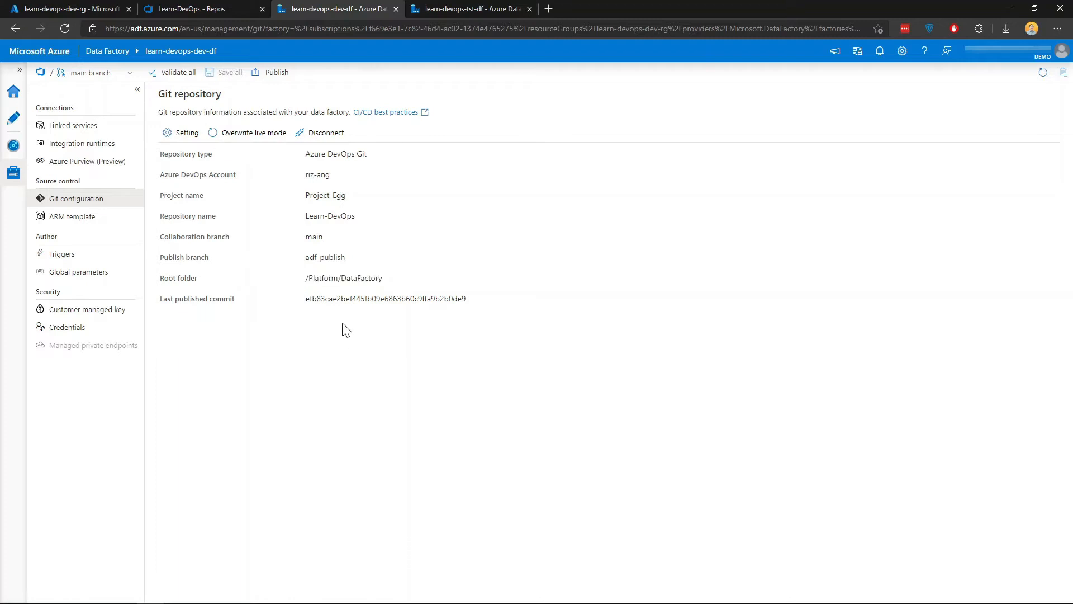
{"action": "mouse_move", "coordinate": [336, 321]}
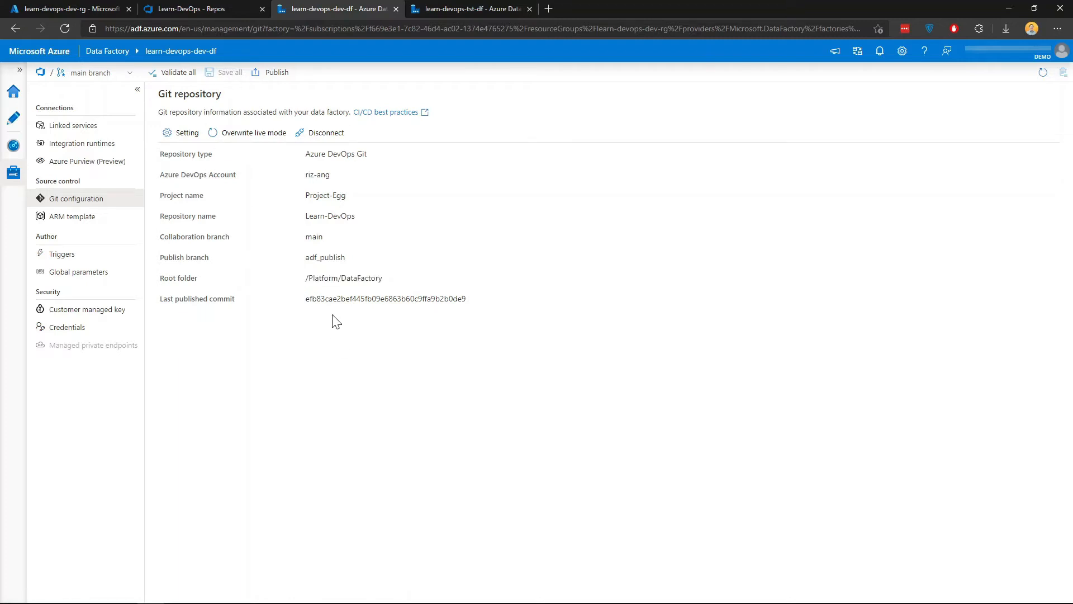
{"action": "mouse_move", "coordinate": [297, 287]}
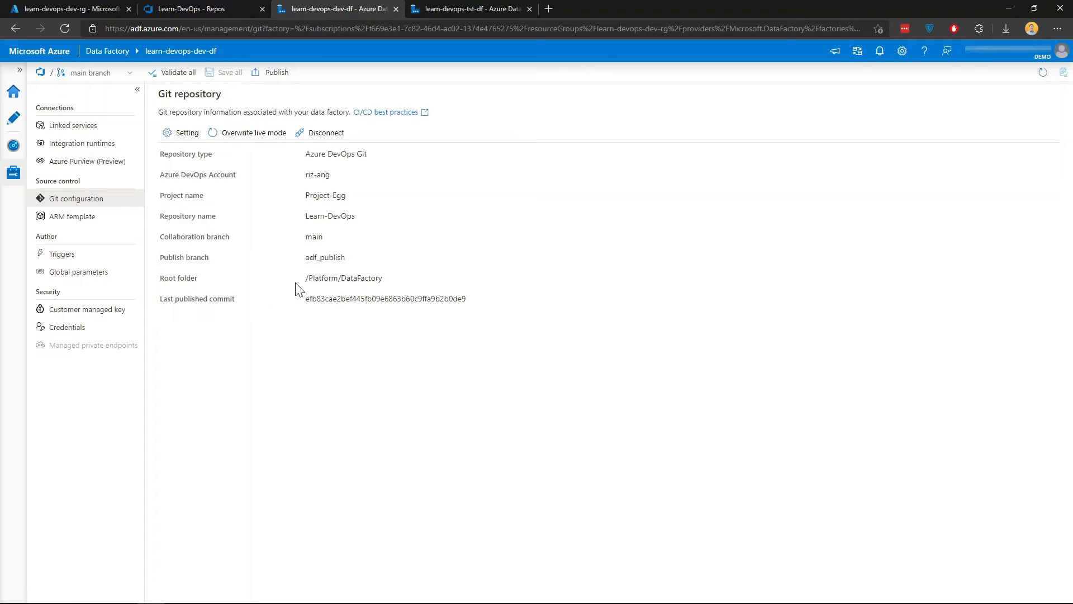
{"action": "mouse_move", "coordinate": [307, 284]}
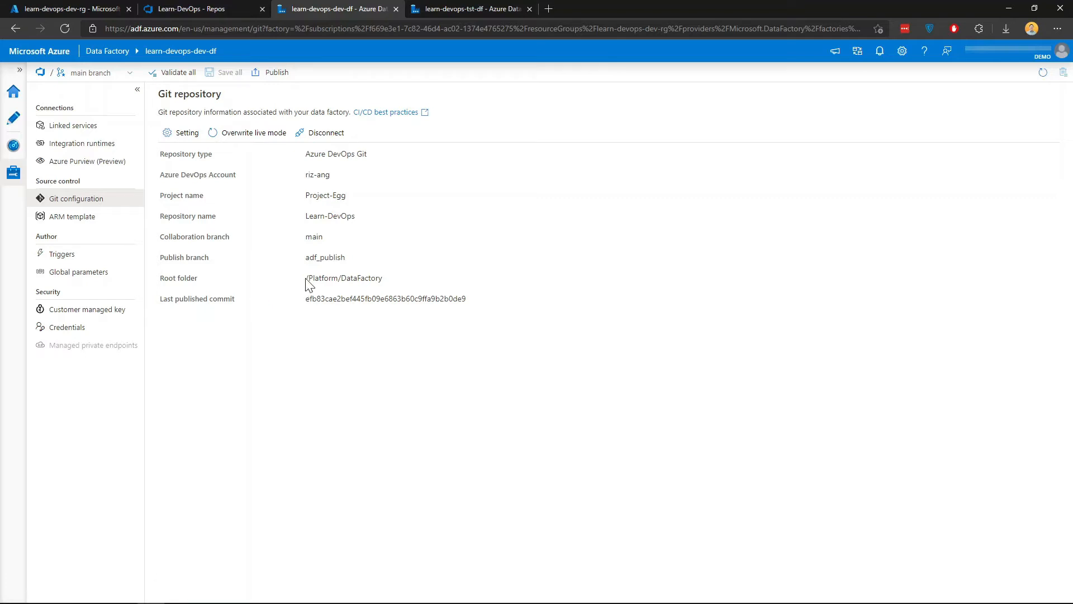
Highlight the Git root folder /Platform/DataFactory, then go back to the Learn-DevOps repository files.
{"action": "double_click", "coordinate": [343, 279]}
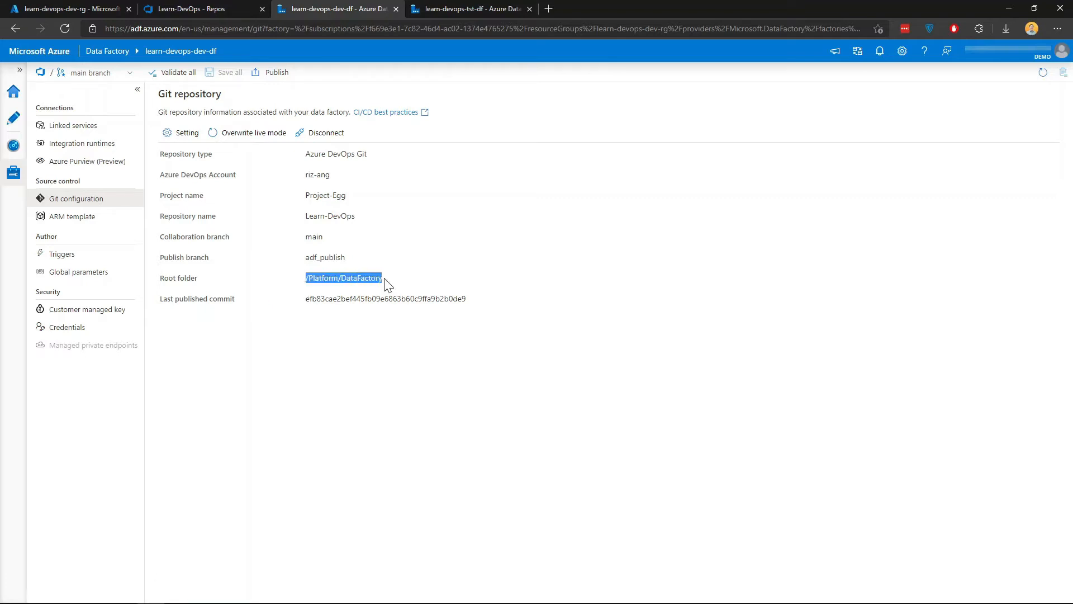
{"action": "mouse_move", "coordinate": [345, 333]}
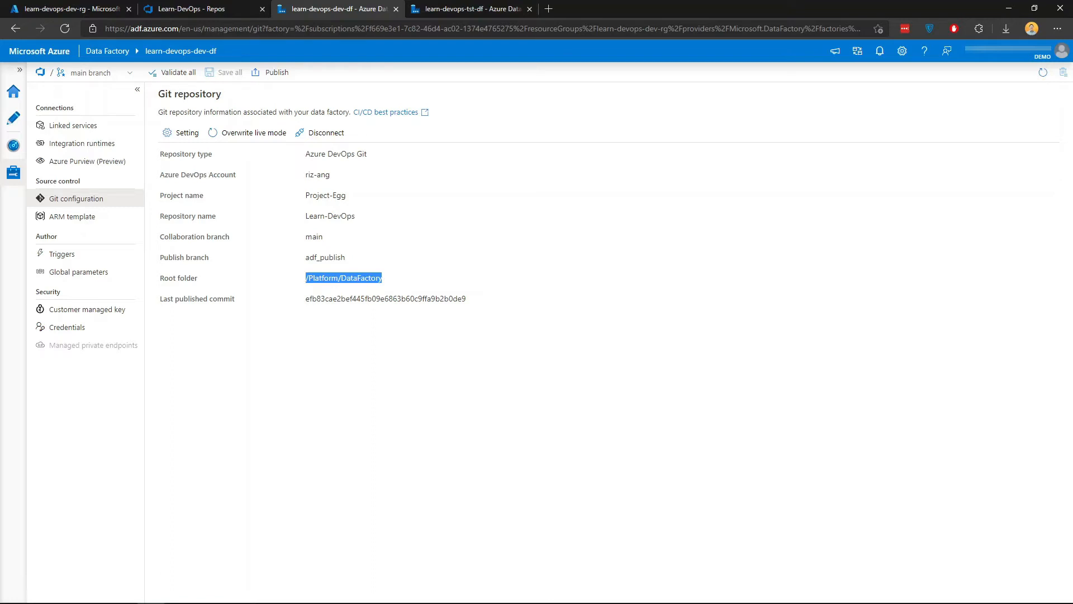
{"action": "mouse_move", "coordinate": [228, 54]}
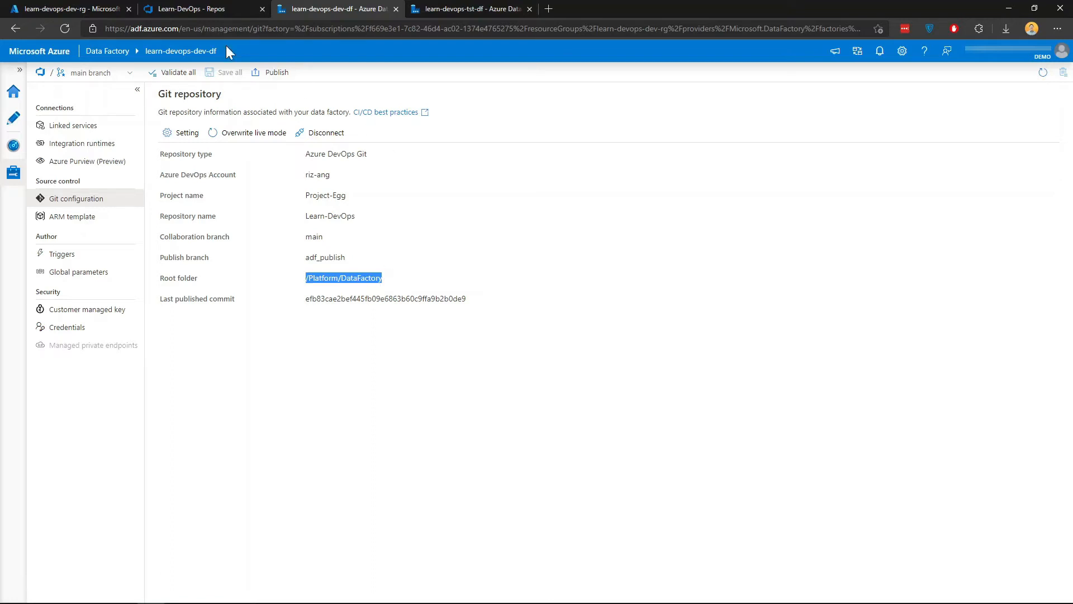
{"action": "left_click", "coordinate": [198, 8]}
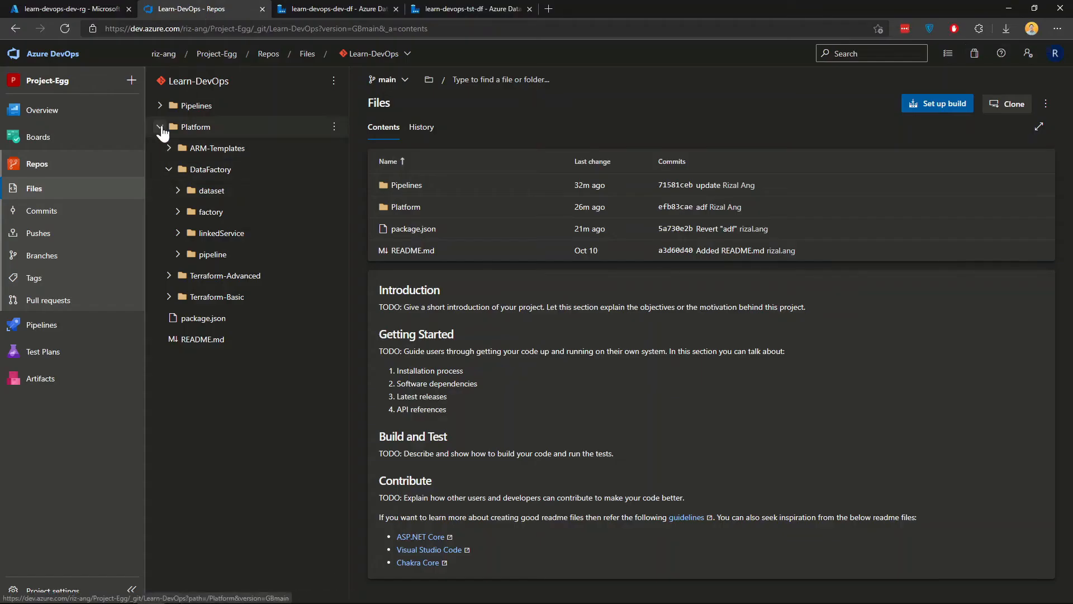
Read package.json with its azure-data-factory-utilities build script, then go to the project's Pipelines page.
{"action": "left_click", "coordinate": [158, 126]}
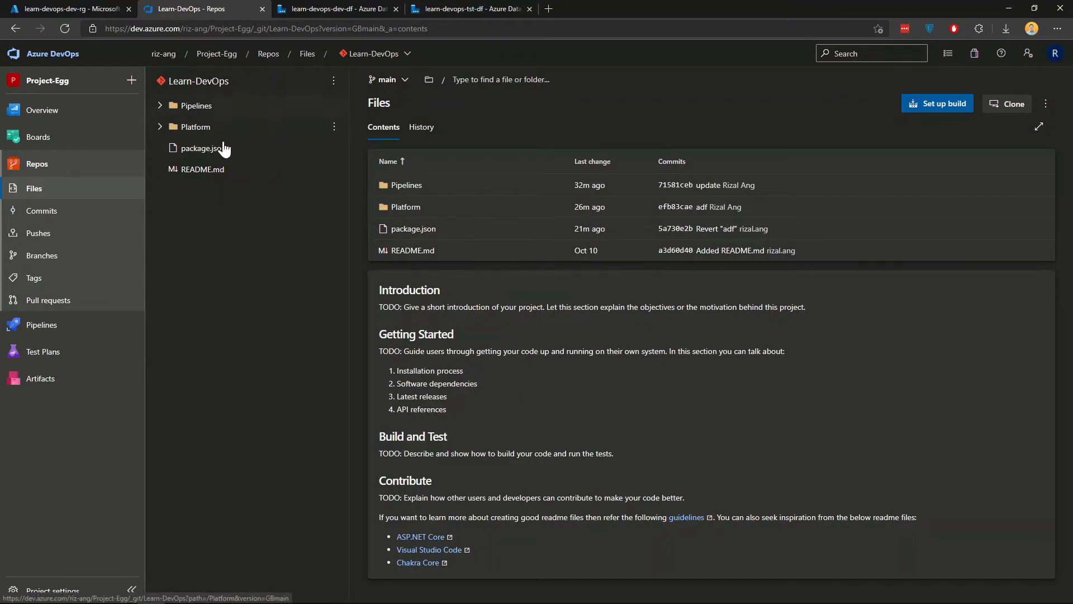
{"action": "left_click", "coordinate": [204, 147]}
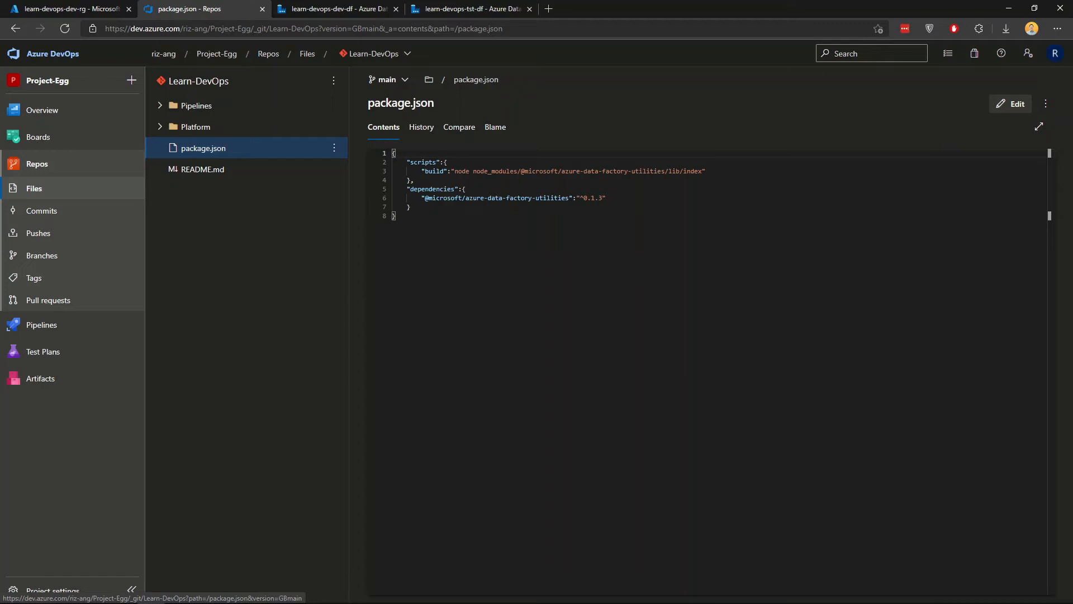
{"action": "mouse_move", "coordinate": [213, 243]}
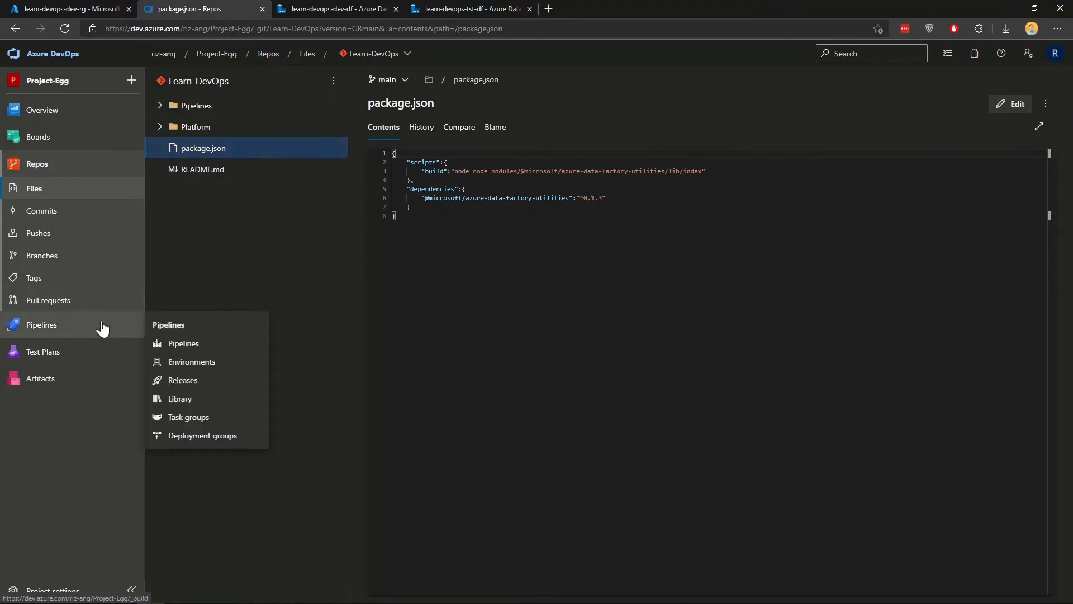
{"action": "left_click", "coordinate": [182, 343]}
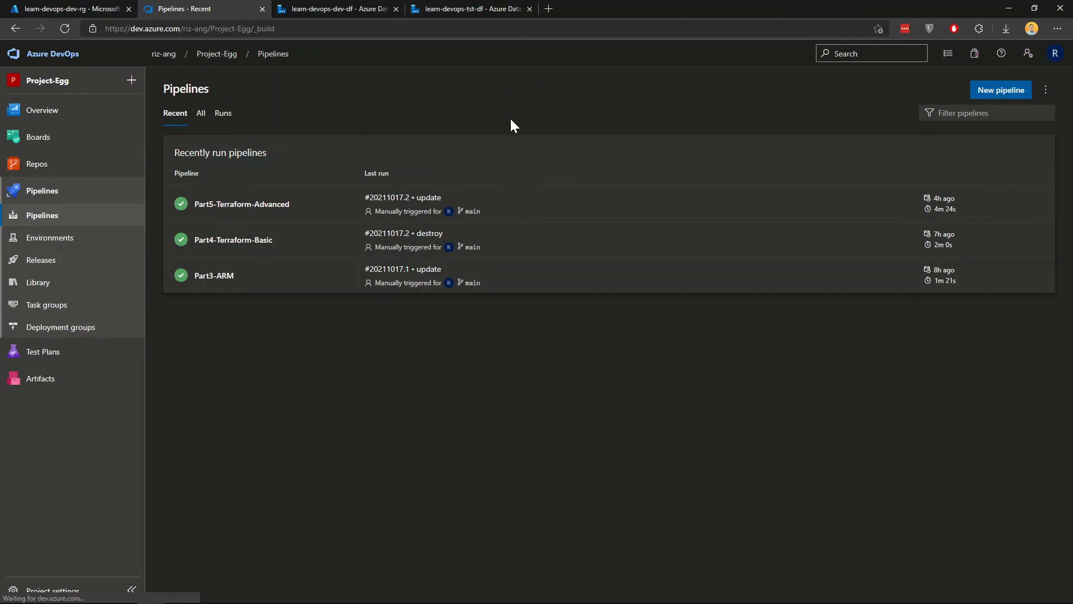
{"action": "mouse_move", "coordinate": [883, 211]}
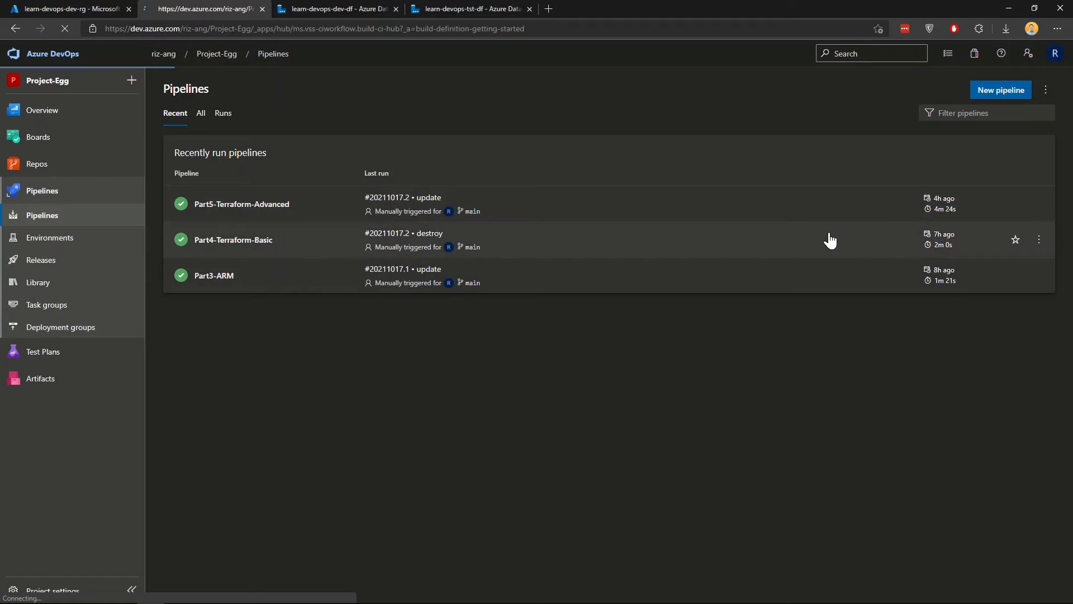
{"action": "mouse_move", "coordinate": [943, 89]}
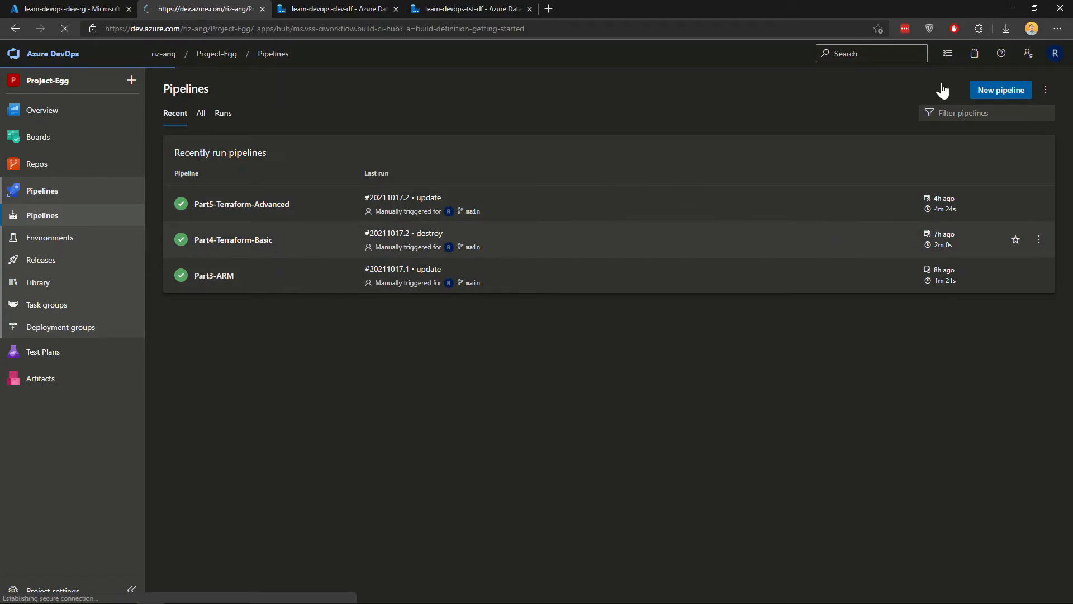
Create a new pipeline from Azure Repos Git Learn-DevOps using existing YAML /Pipelines/part6-DataFactory.yml.
{"action": "left_click", "coordinate": [999, 90]}
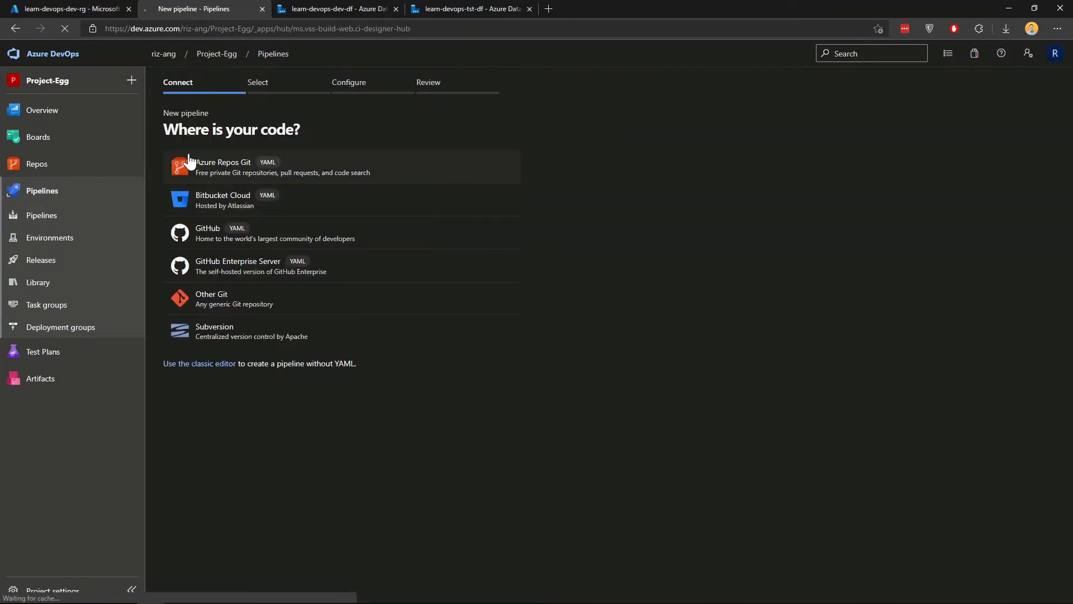
{"action": "left_click", "coordinate": [222, 166]}
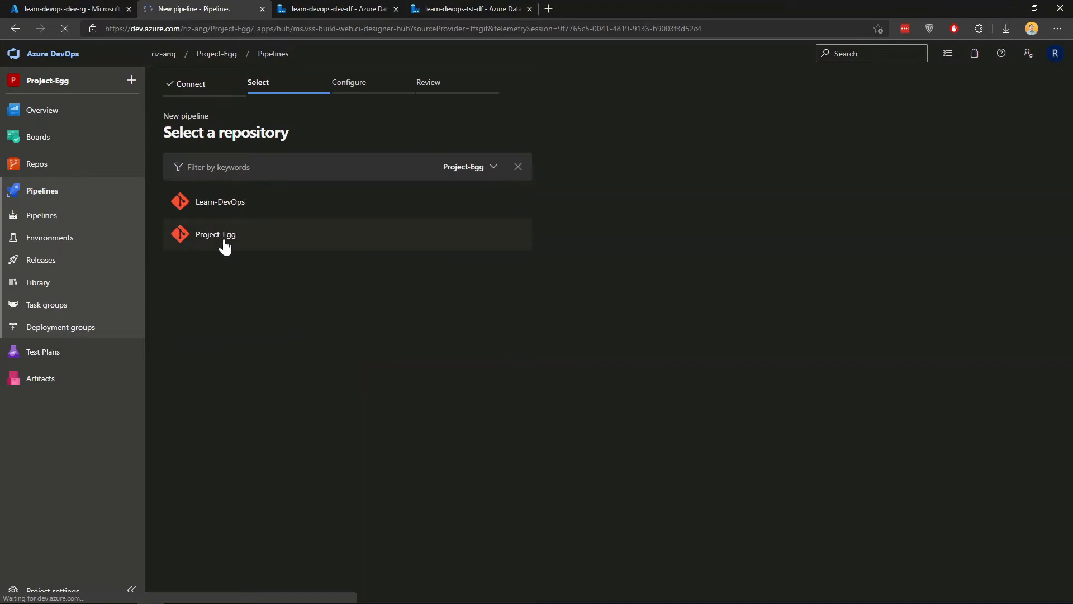
{"action": "left_click", "coordinate": [214, 234]}
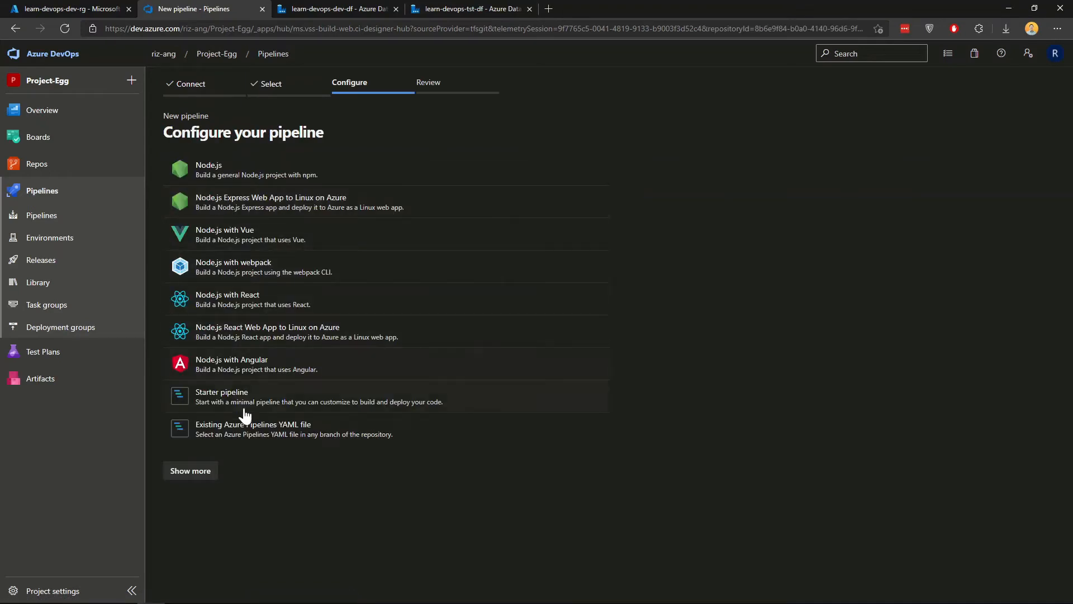
{"action": "left_click", "coordinate": [253, 425]}
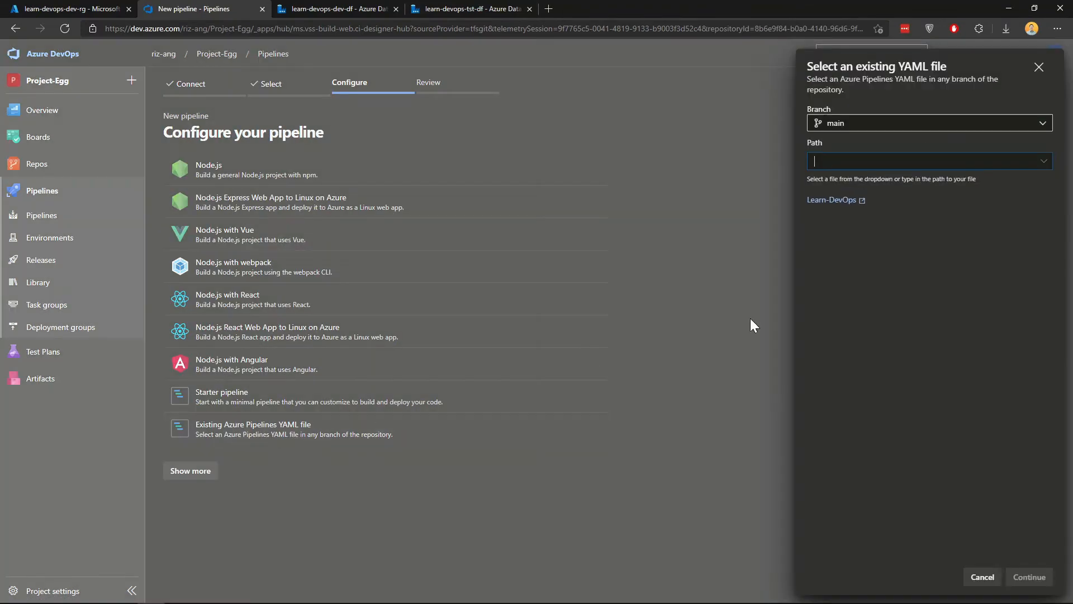
{"action": "left_click", "coordinate": [927, 160]}
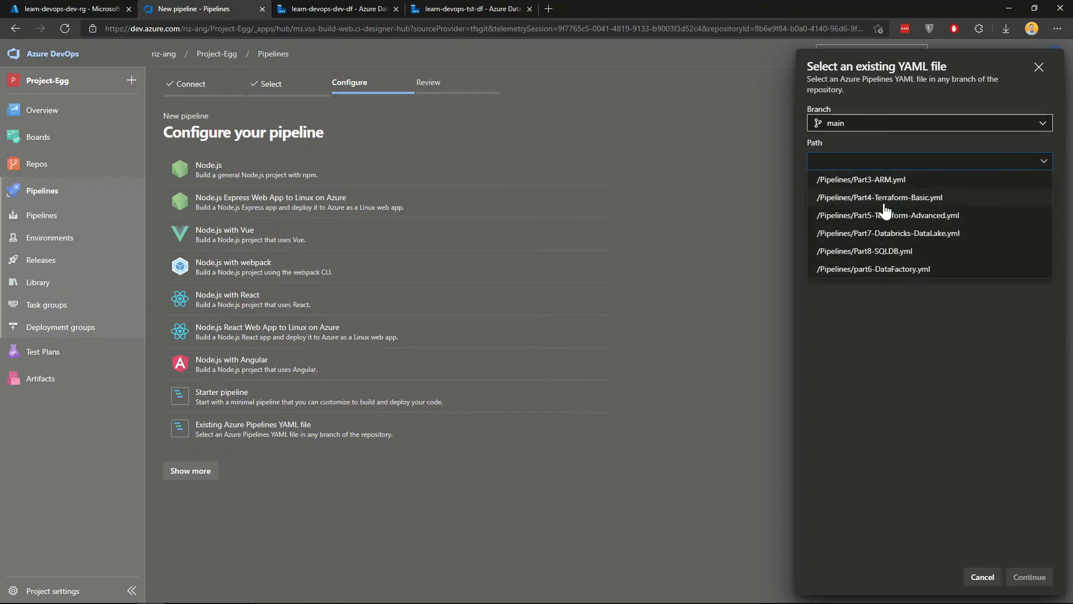
{"action": "left_click", "coordinate": [873, 269]}
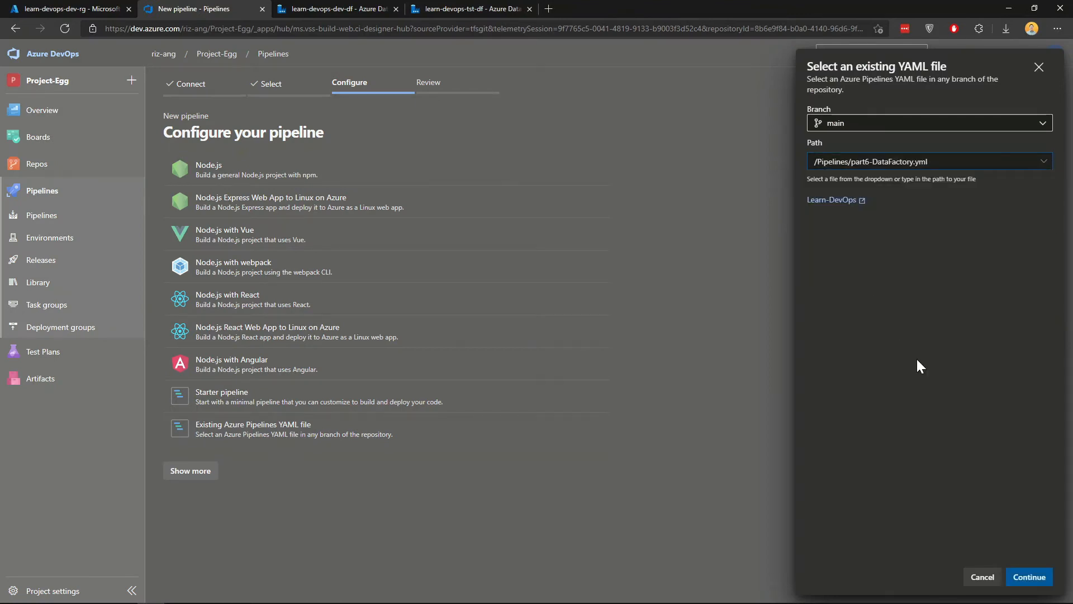
{"action": "left_click", "coordinate": [1029, 577]}
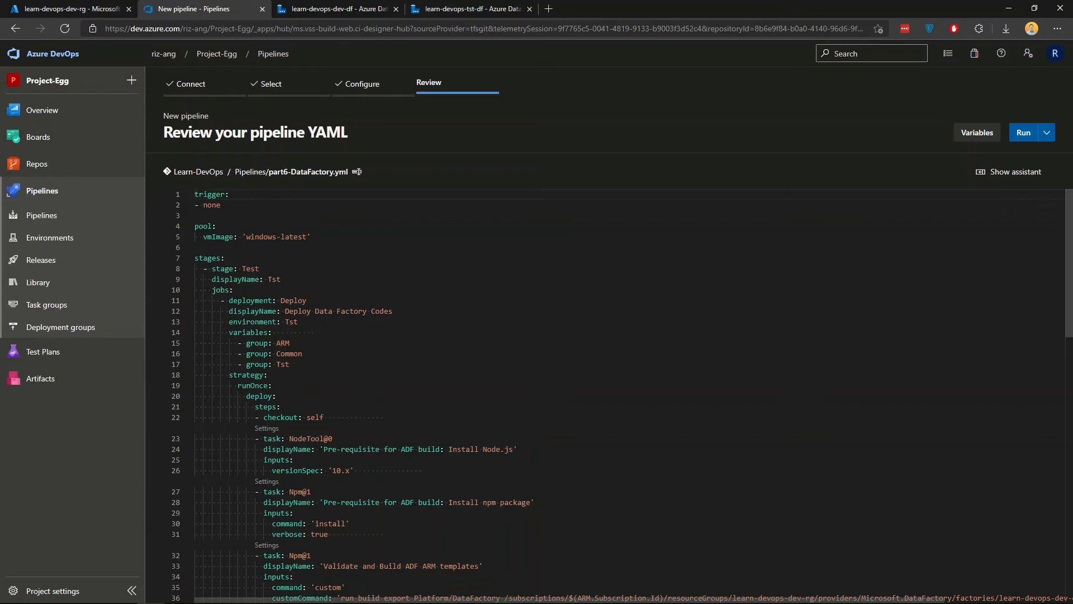
{"action": "scroll", "scroll_direction": "down", "scroll_amount": 3}
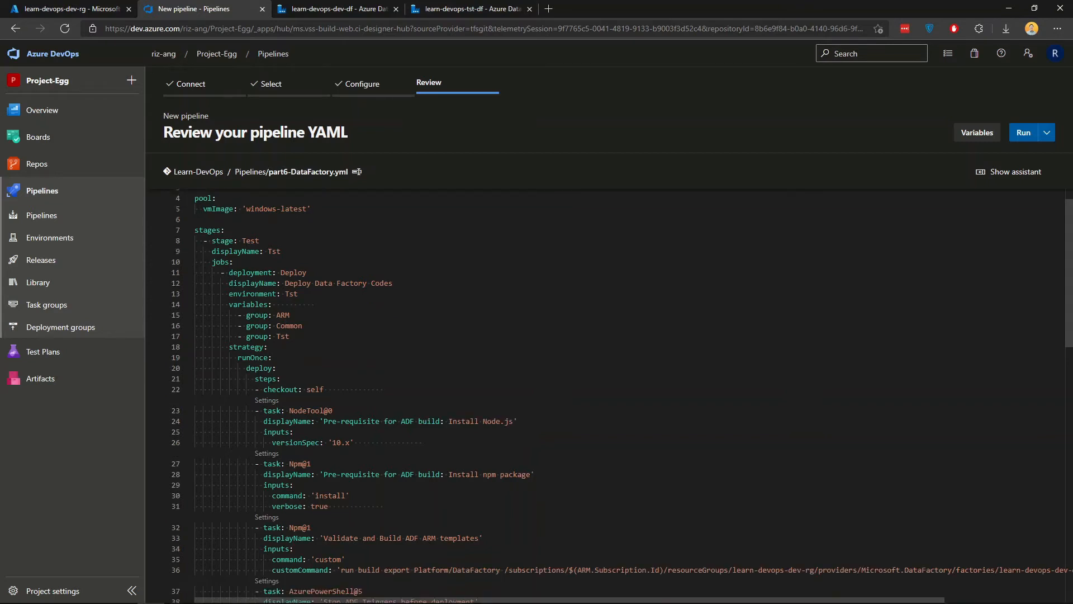
{"action": "left_click_drag", "start_coordinate": [230, 304], "coordinate": [290, 337]}
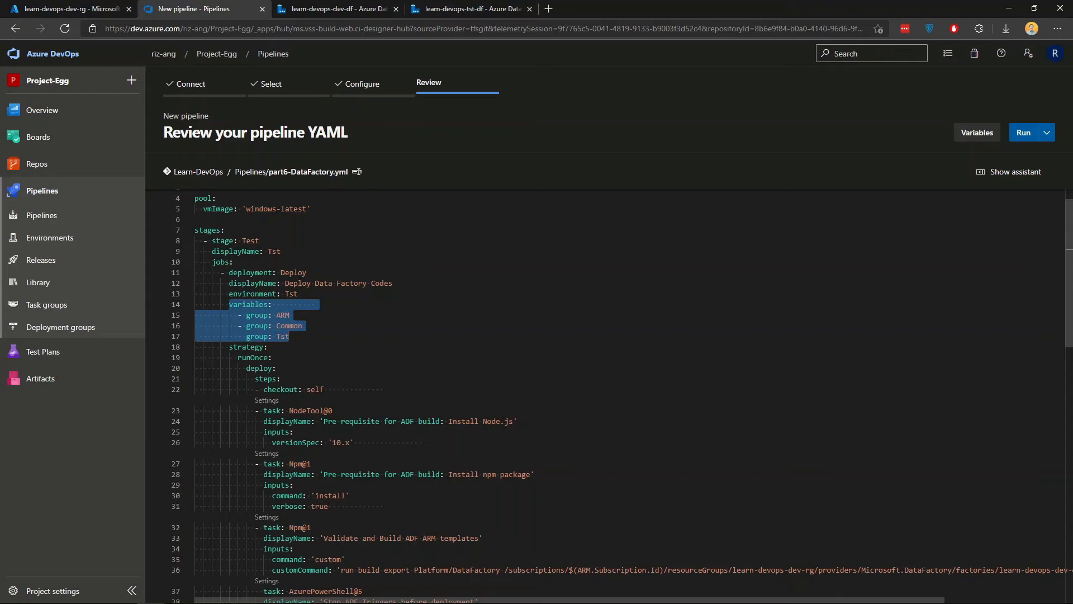
{"action": "scroll", "scroll_direction": "down", "scroll_amount": 3}
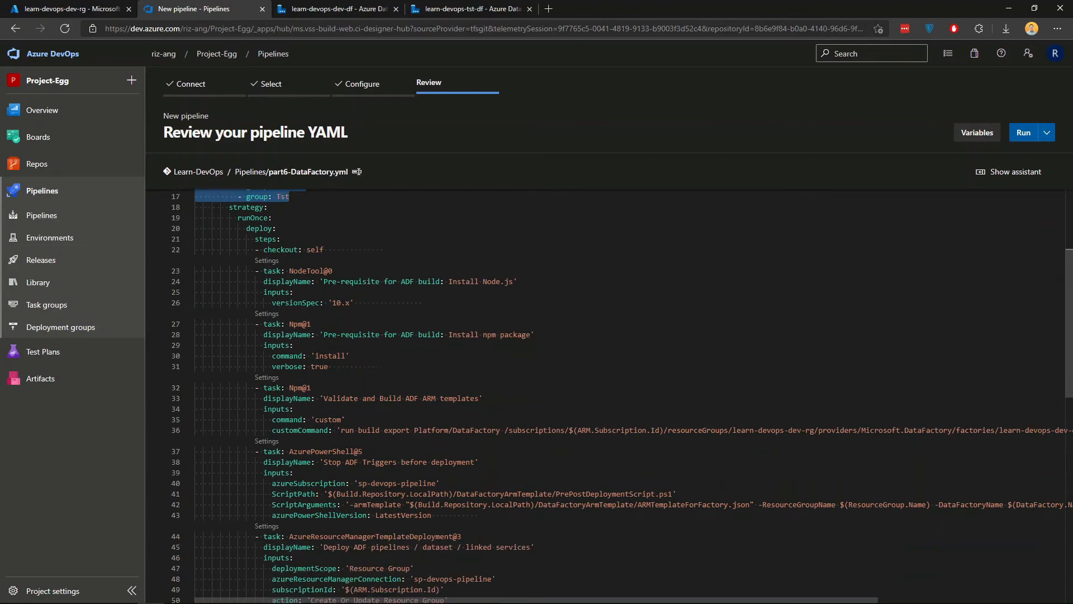
{"action": "scroll", "scroll_direction": "down", "scroll_amount": 3}
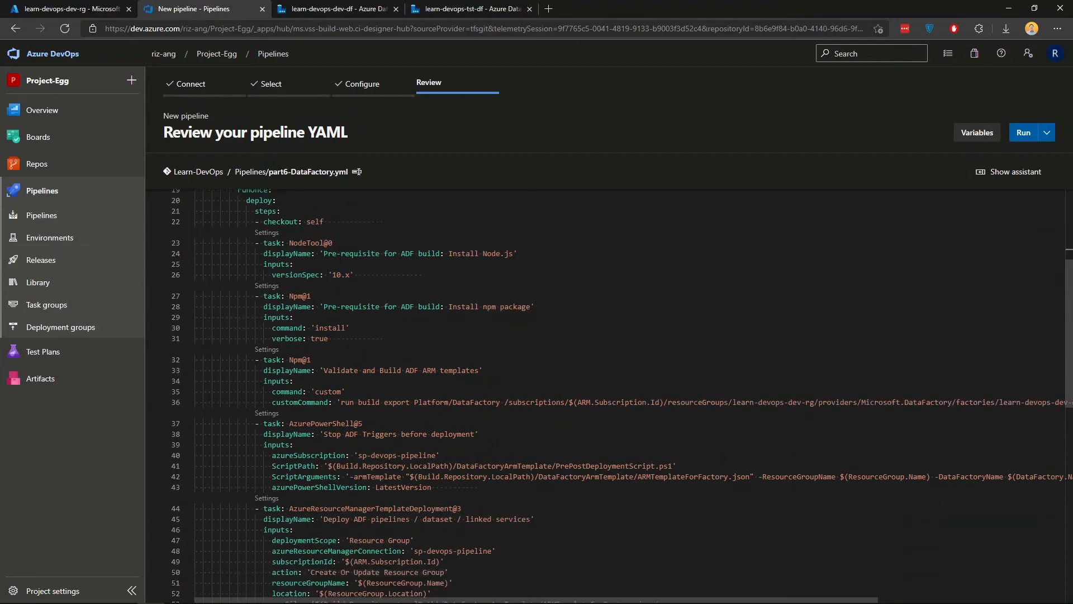
{"action": "left_click_drag", "start_coordinate": [257, 243], "coordinate": [294, 264]}
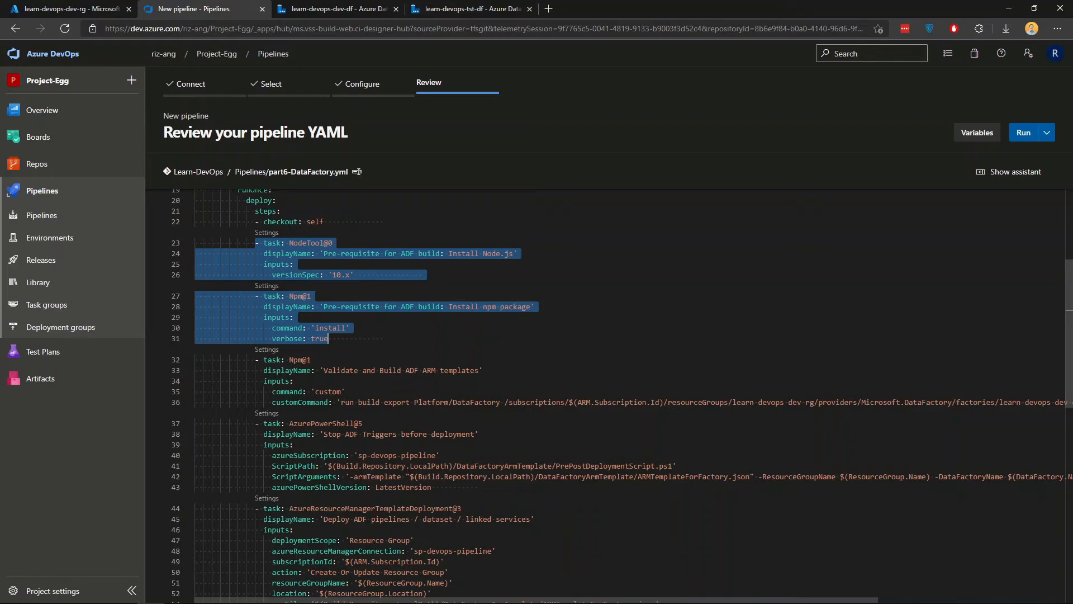
{"action": "mouse_move", "coordinate": [290, 306]}
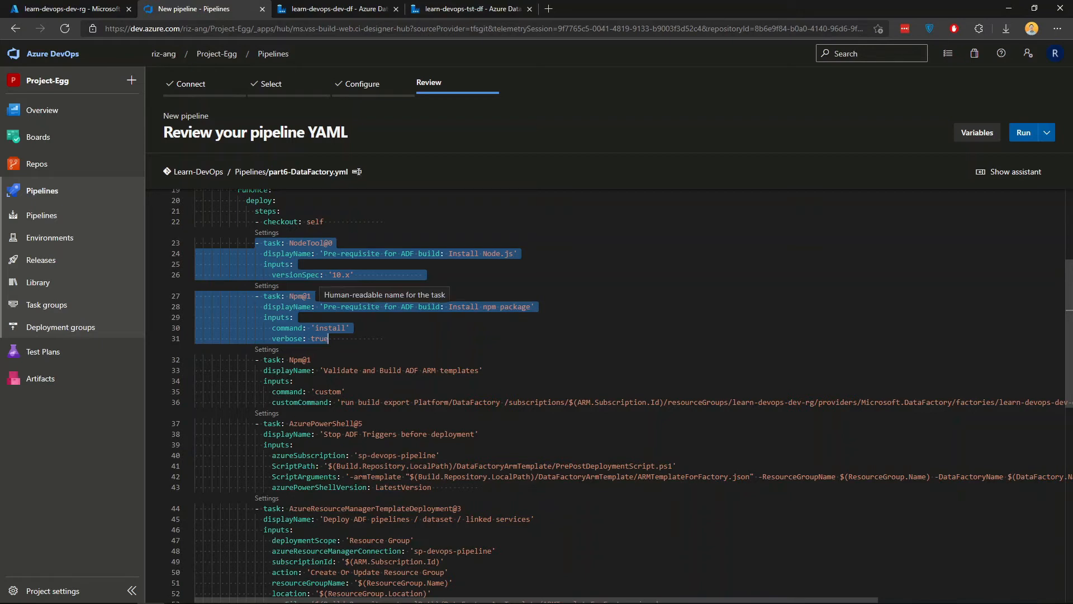
{"action": "scroll", "scroll_direction": "down", "scroll_amount": 3}
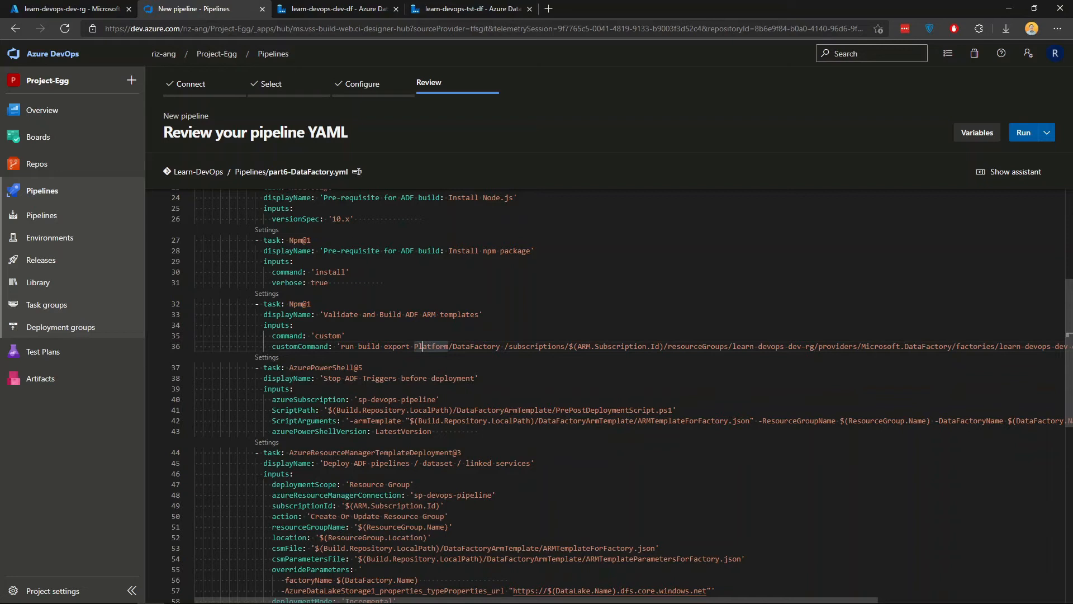
{"action": "mouse_move", "coordinate": [422, 345]}
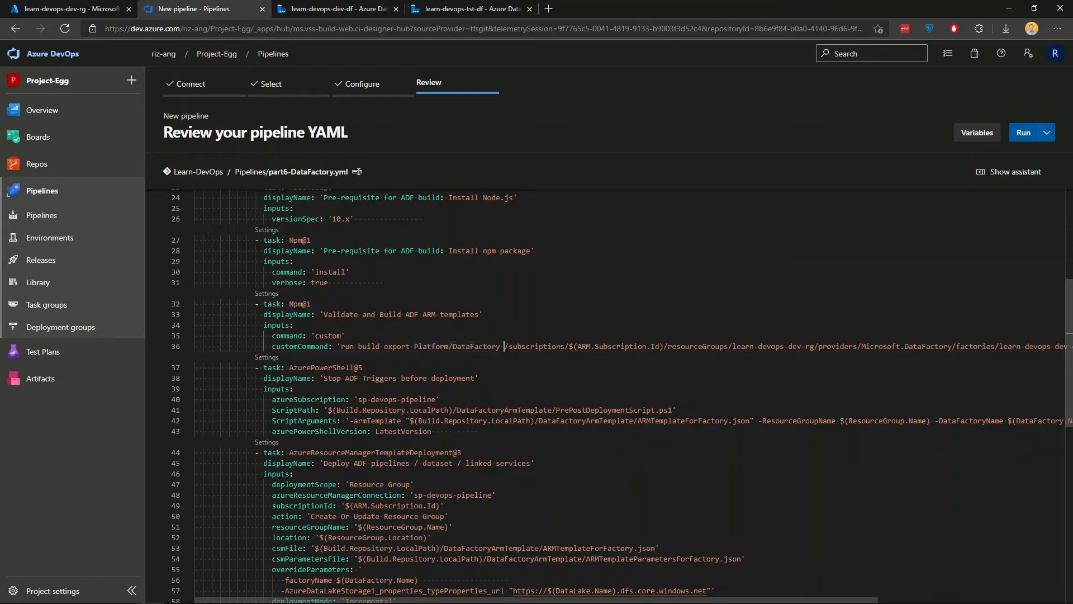
{"action": "left_click_drag", "start_coordinate": [503, 347], "coordinate": [970, 347]}
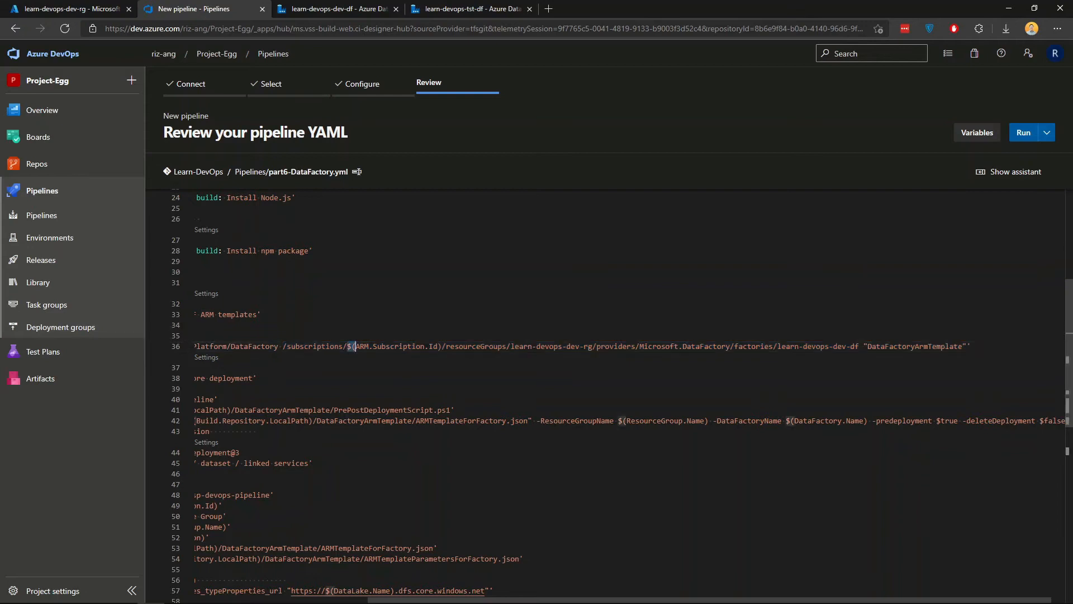
{"action": "double_click", "coordinate": [396, 346]}
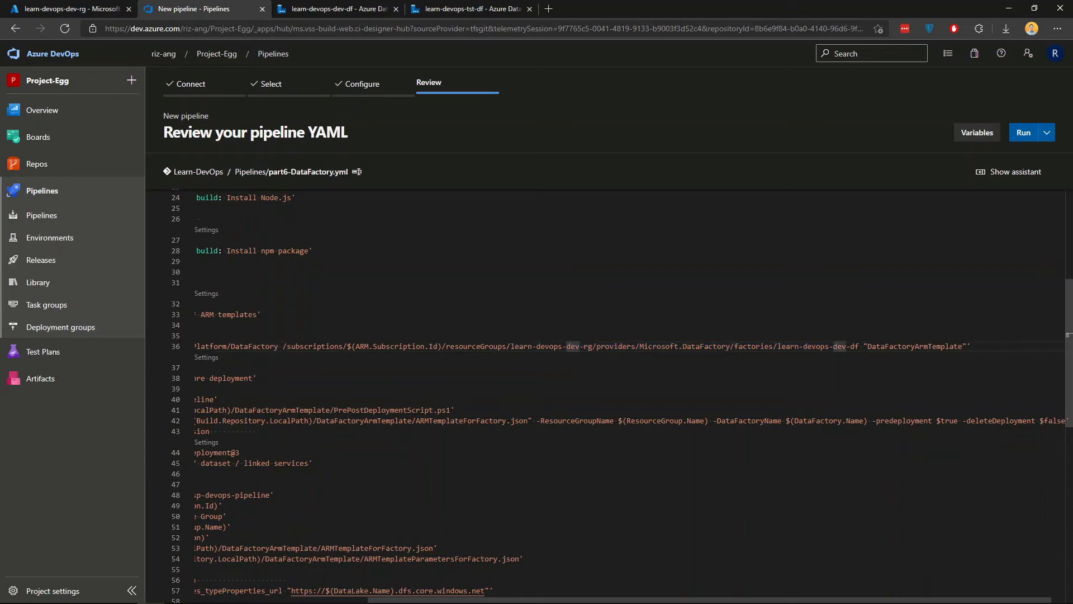
{"action": "double_click", "coordinate": [819, 345]}
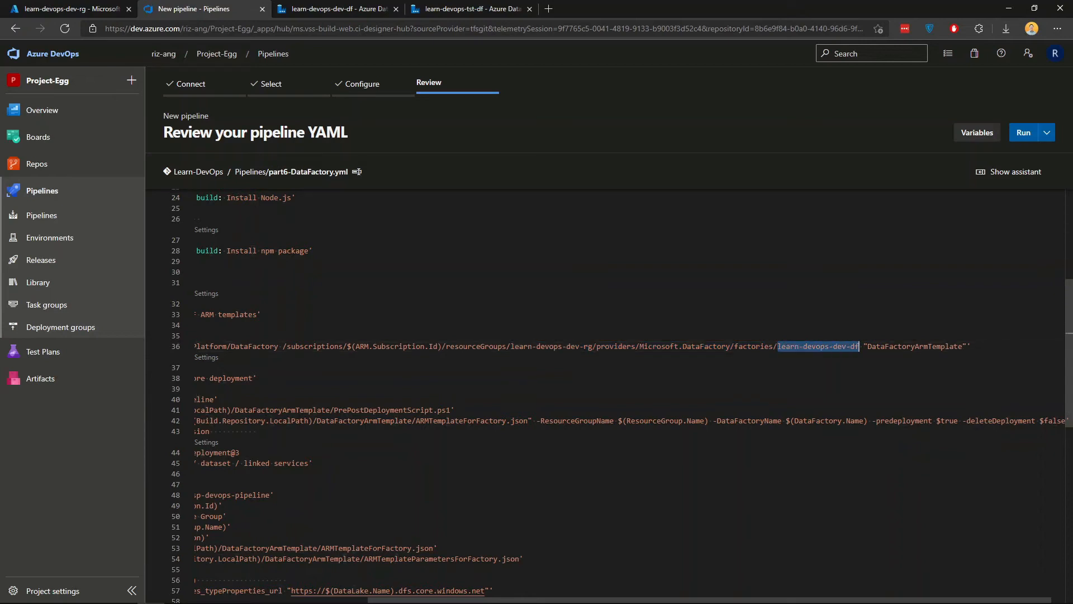
{"action": "left_click", "coordinate": [903, 347]}
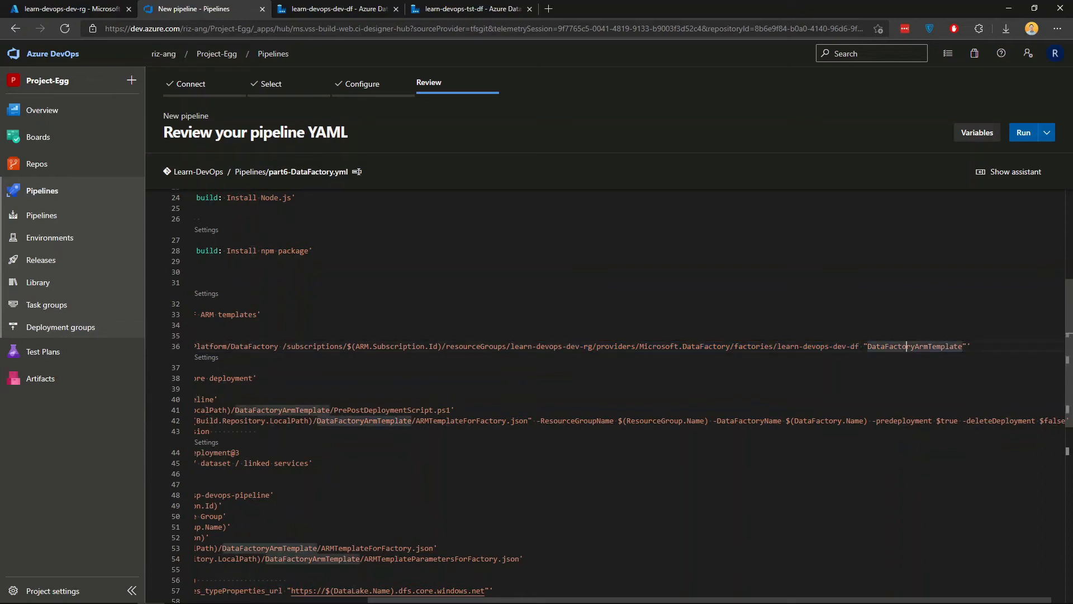
{"action": "double_click", "coordinate": [915, 346]}
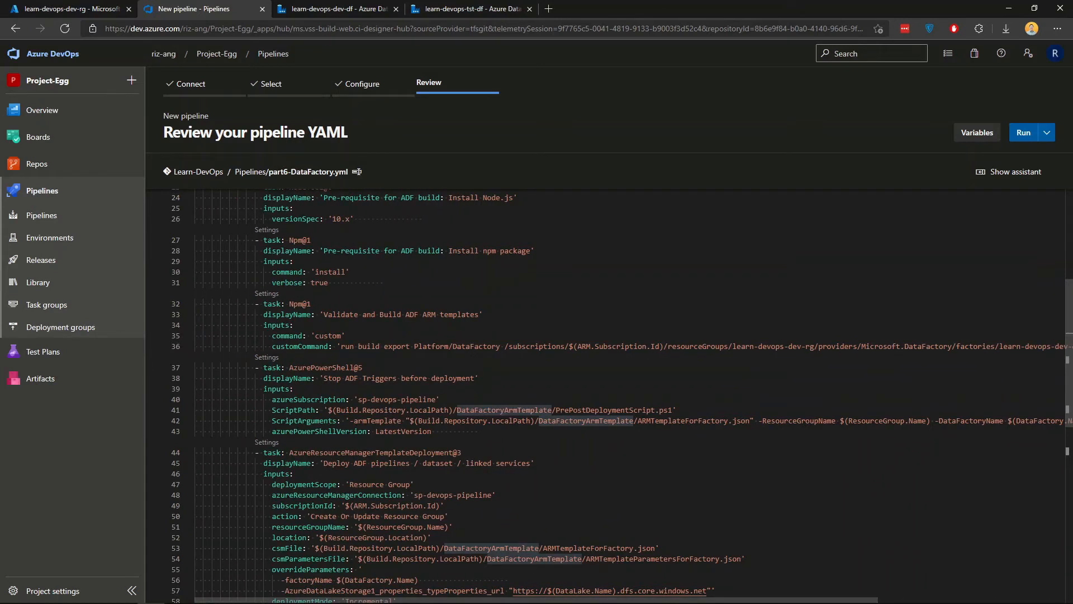
{"action": "left_click_drag", "start_coordinate": [267, 367], "coordinate": [480, 432]}
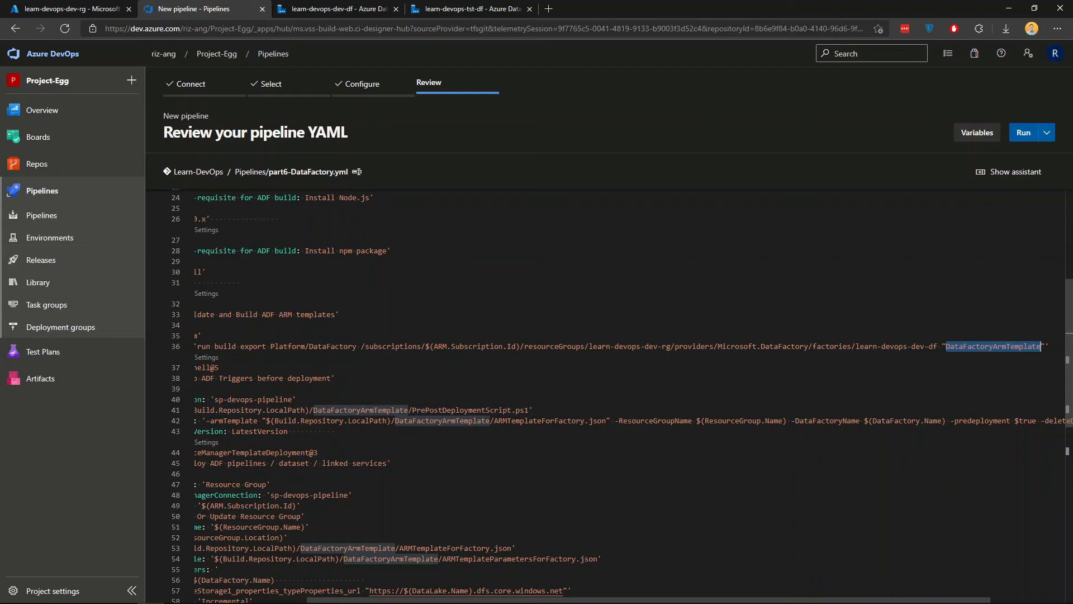
{"action": "mouse_move", "coordinate": [219, 410]}
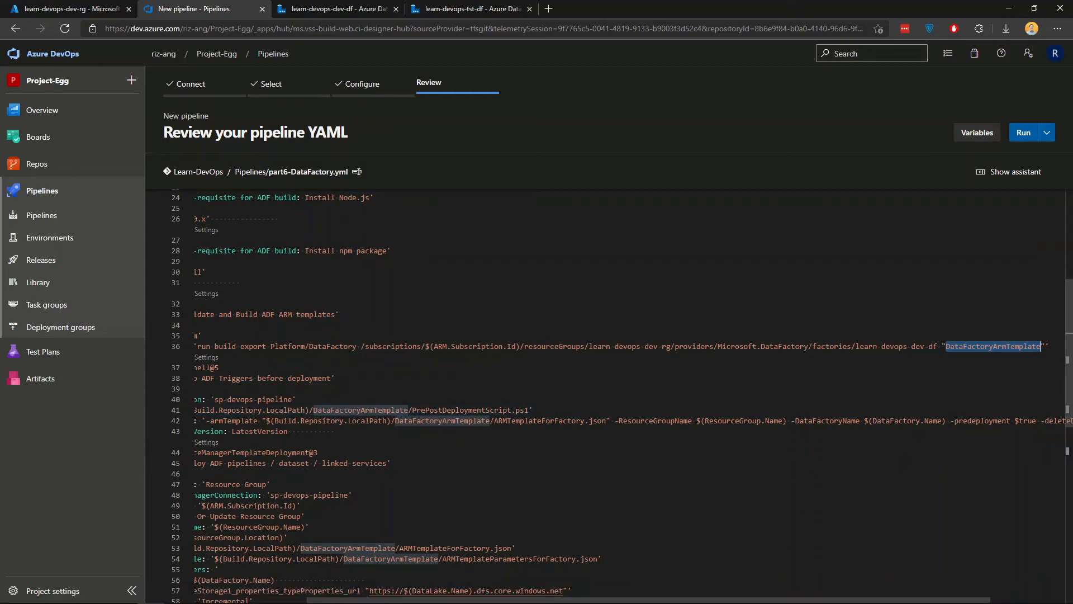
{"action": "scroll", "scroll_direction": "right", "scroll_amount": 3}
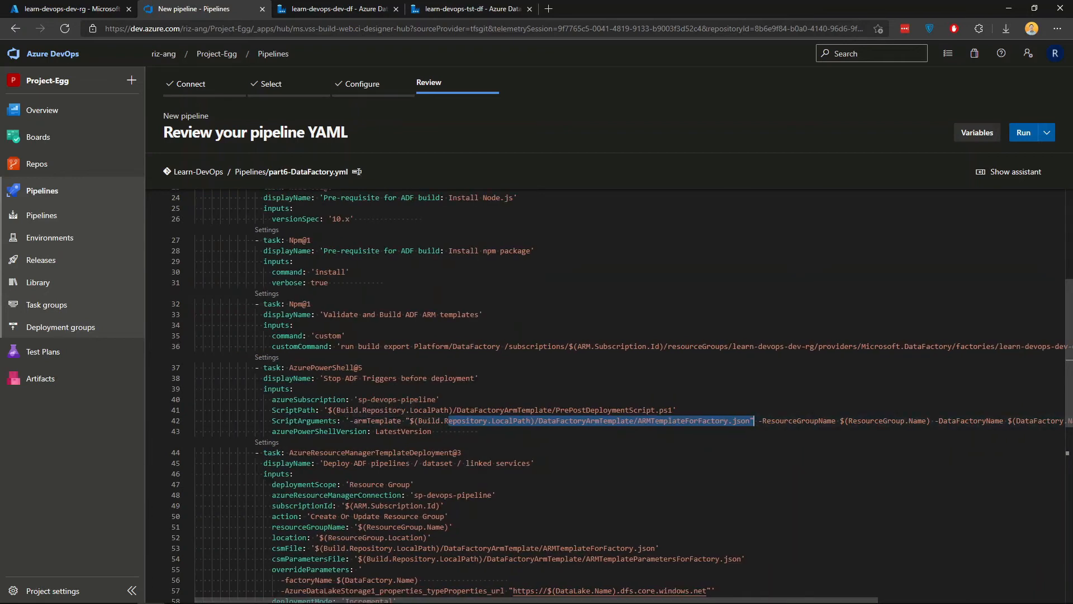
{"action": "scroll", "scroll_direction": "down", "scroll_amount": 3}
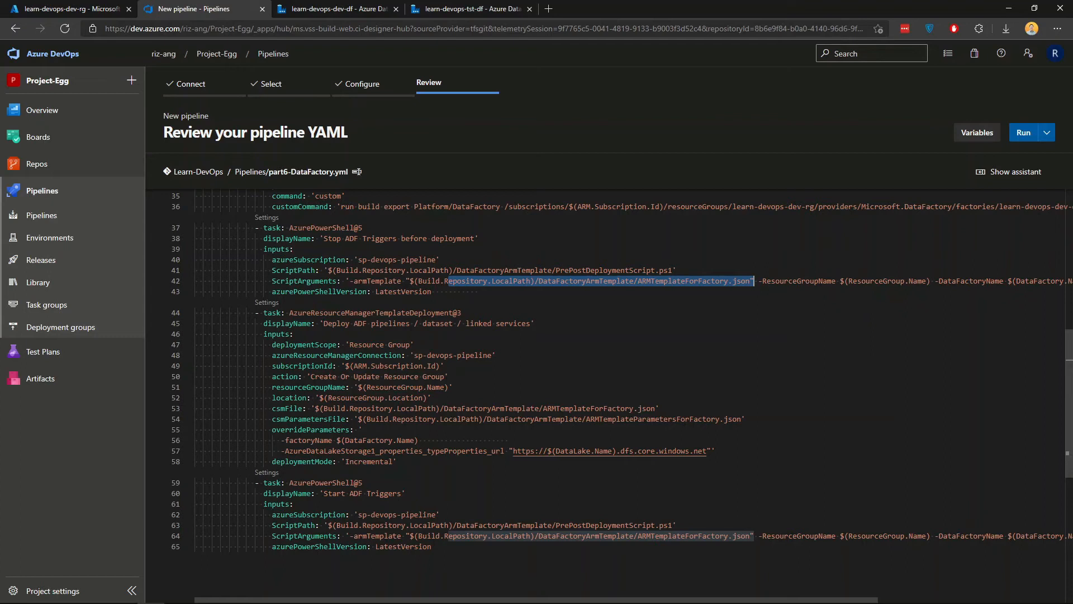
{"action": "mouse_move", "coordinate": [363, 324]}
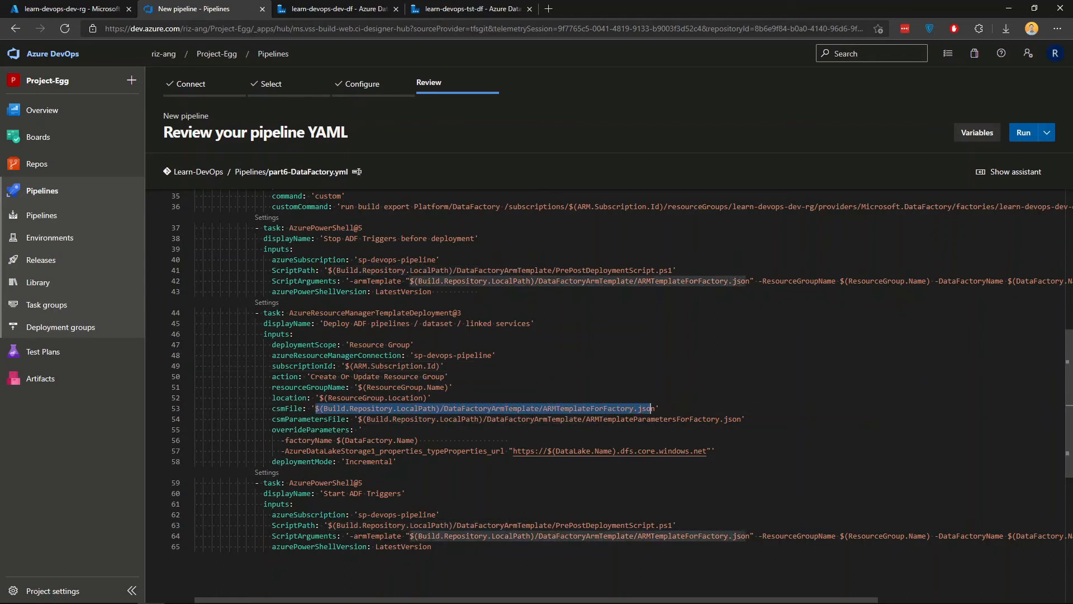
{"action": "left_click", "coordinate": [655, 409]}
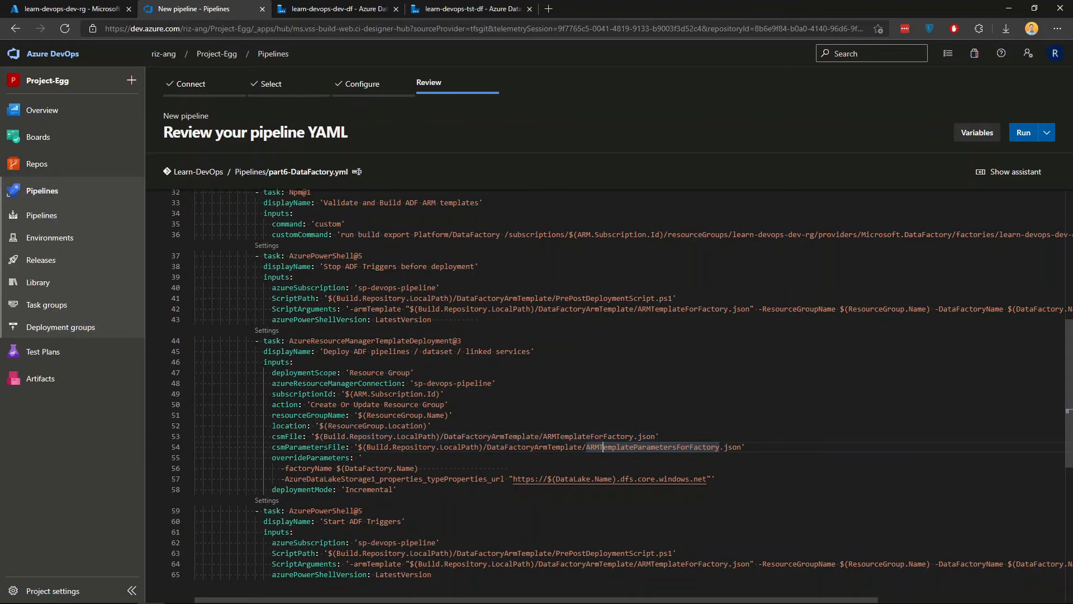
{"action": "scroll", "scroll_direction": "down", "scroll_amount": 3}
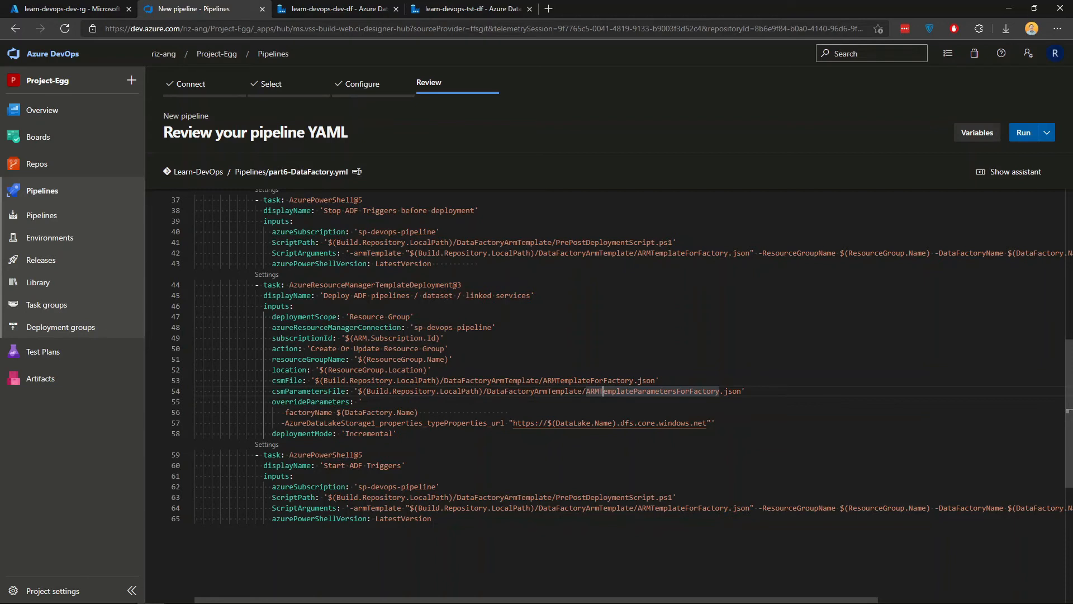
{"action": "double_click", "coordinate": [654, 391]}
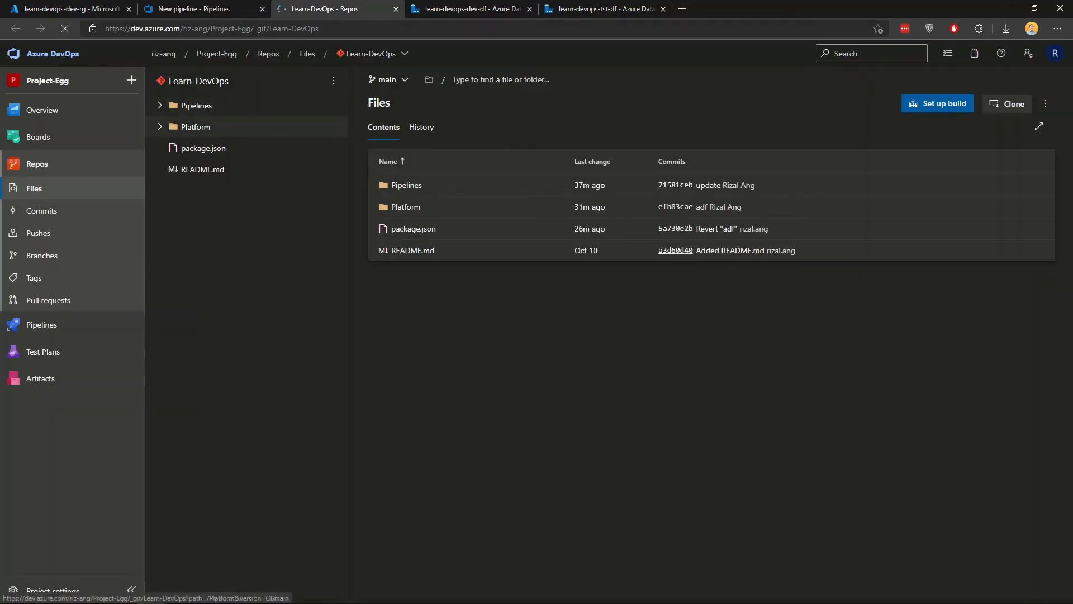
On the adf_publish branch, open ARMTemplateParametersForFactory.json and highlight the factoryName and data lake URL parameters.
{"action": "left_click", "coordinate": [387, 80]}
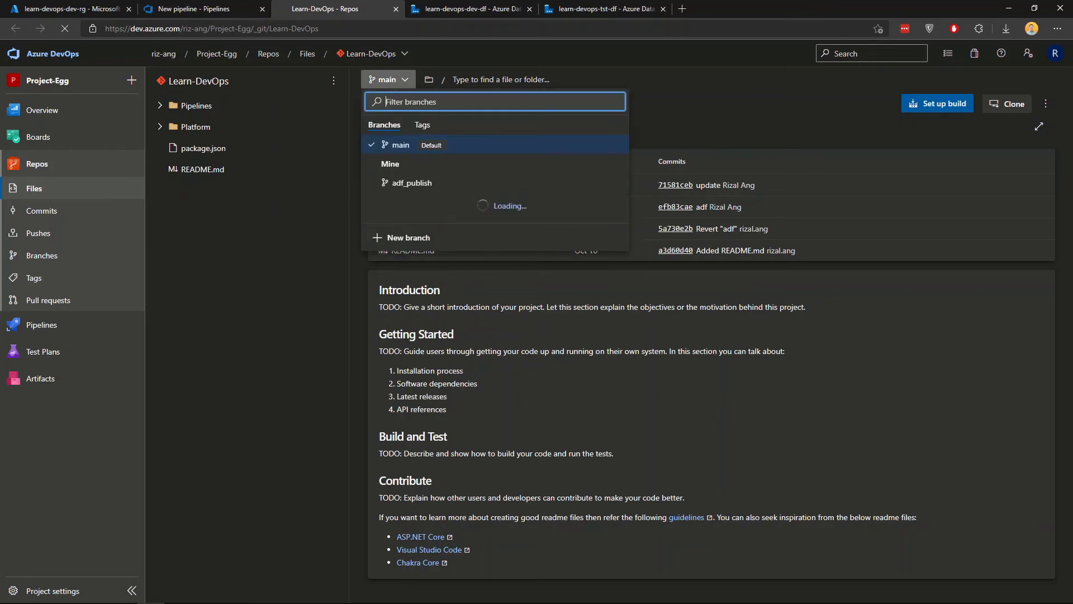
{"action": "left_click", "coordinate": [278, 234]}
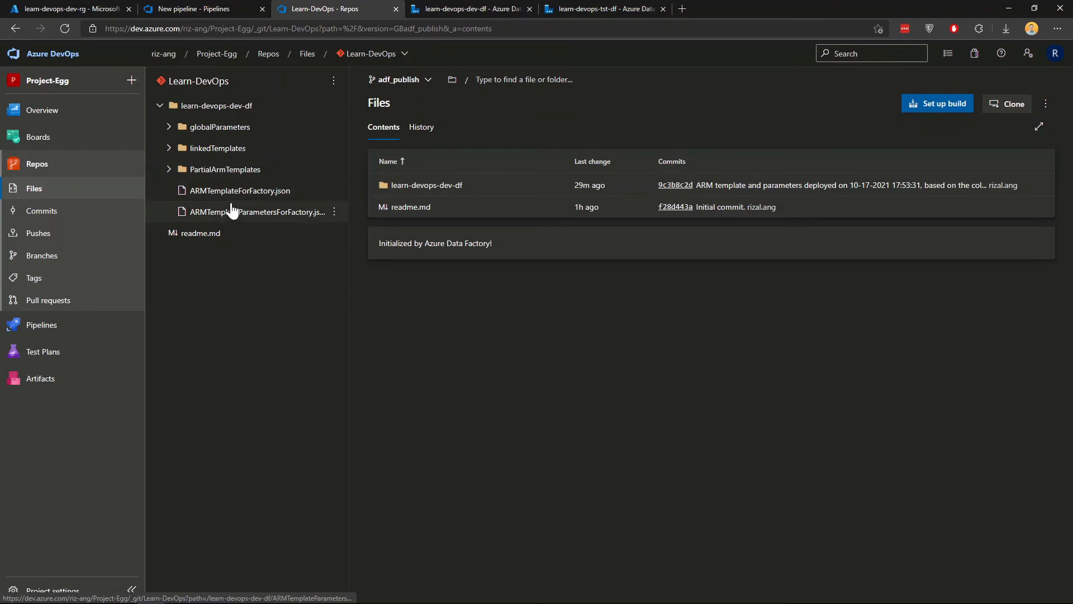
{"action": "mouse_move", "coordinate": [257, 211]}
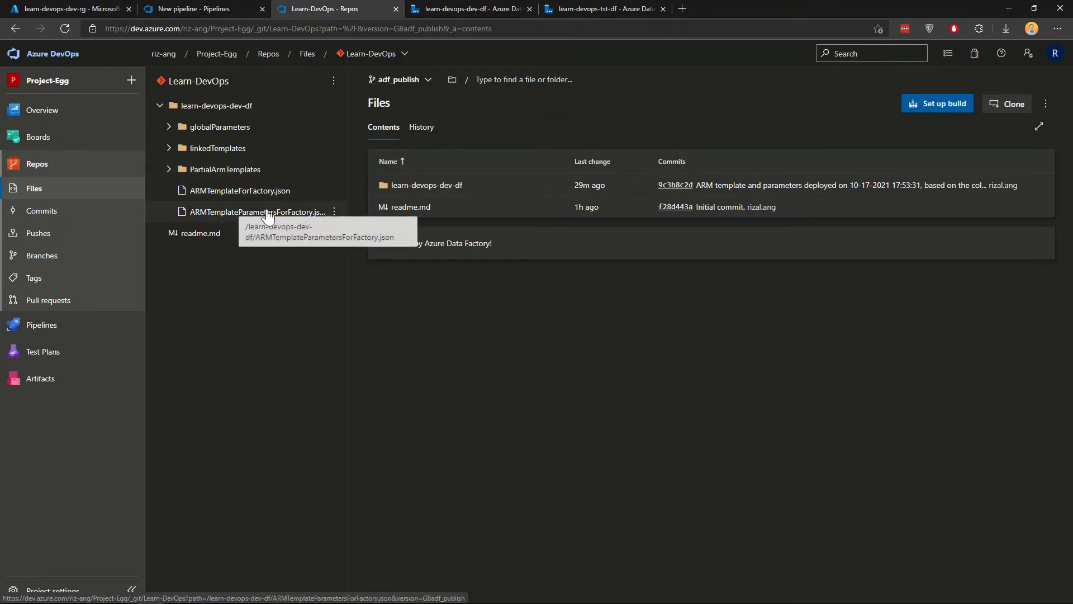
{"action": "left_click", "coordinate": [257, 211]}
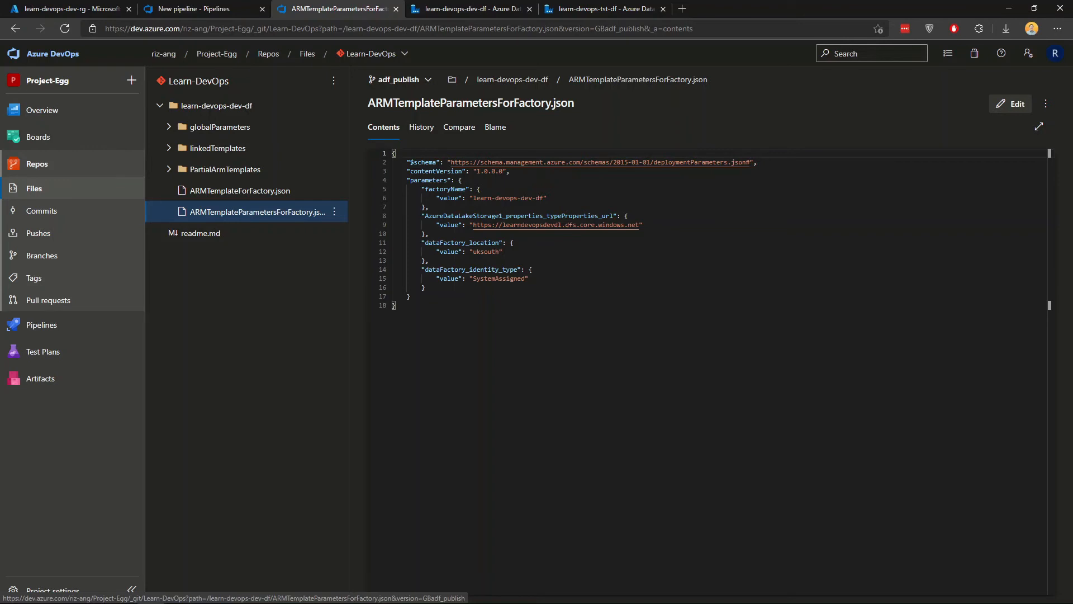
{"action": "left_click_drag", "start_coordinate": [422, 189], "coordinate": [642, 225]}
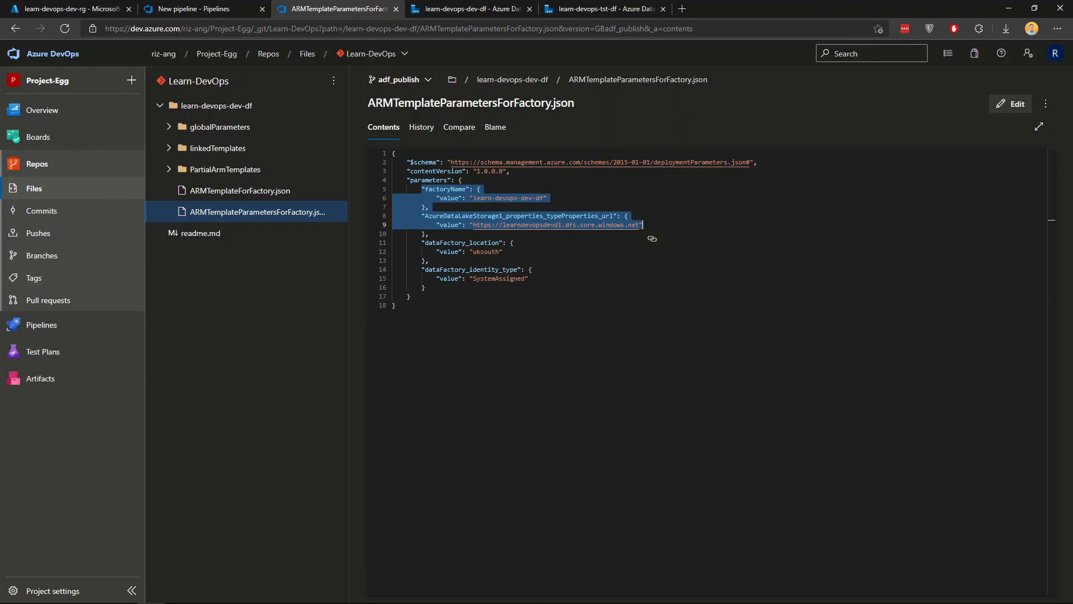
Back in the pipeline YAML review, highlight the deployment task's matching override parameters.
{"action": "left_click", "coordinate": [199, 9]}
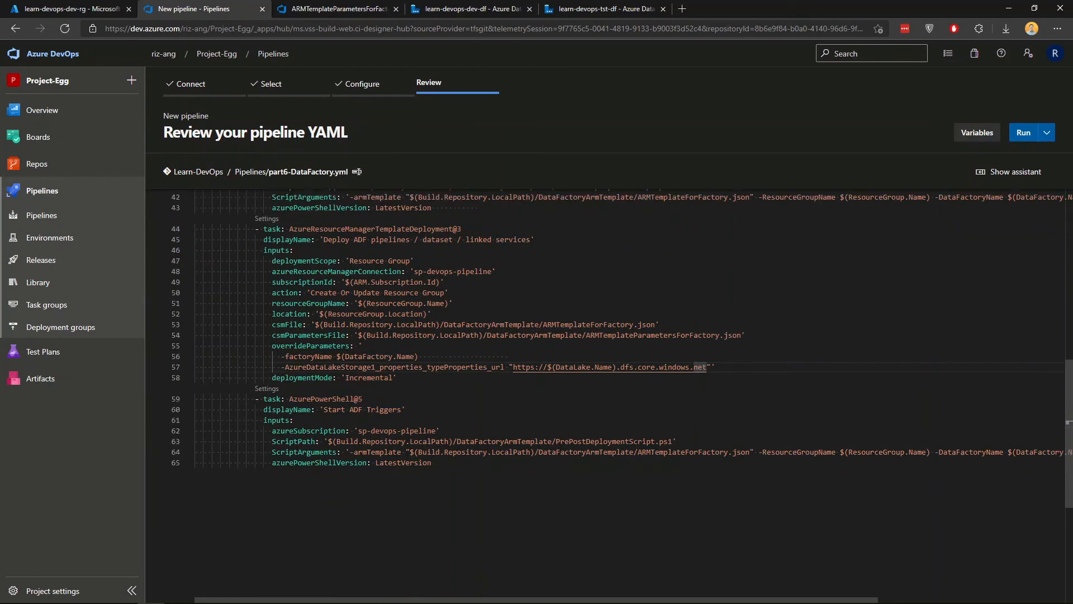
{"action": "left_click_drag", "start_coordinate": [263, 397], "coordinate": [432, 462]}
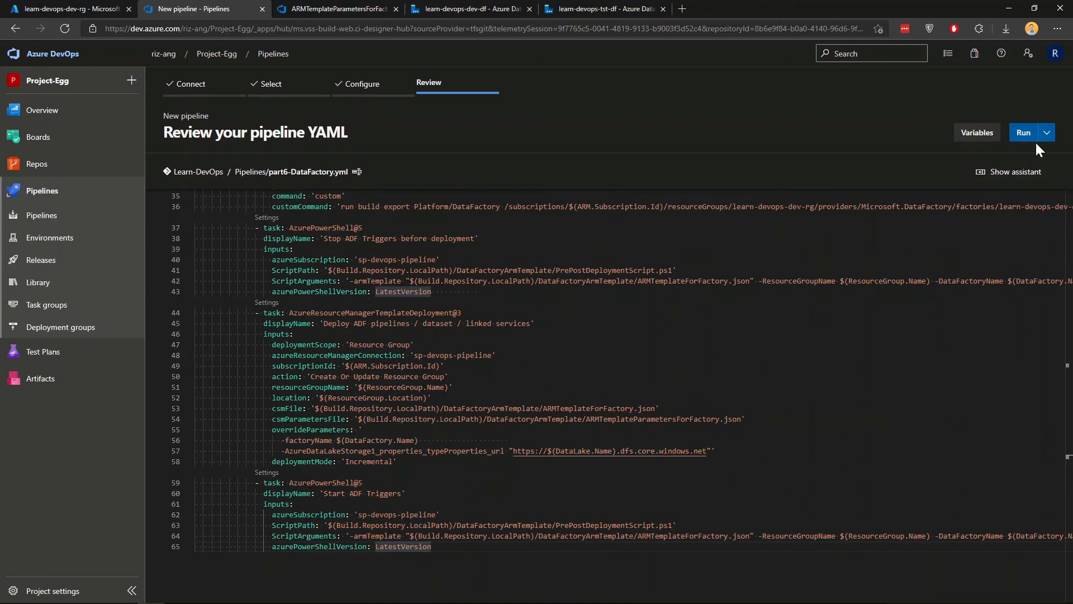
Save the new pipeline without running it and open its trigger settings.
{"action": "left_click", "coordinate": [1046, 132]}
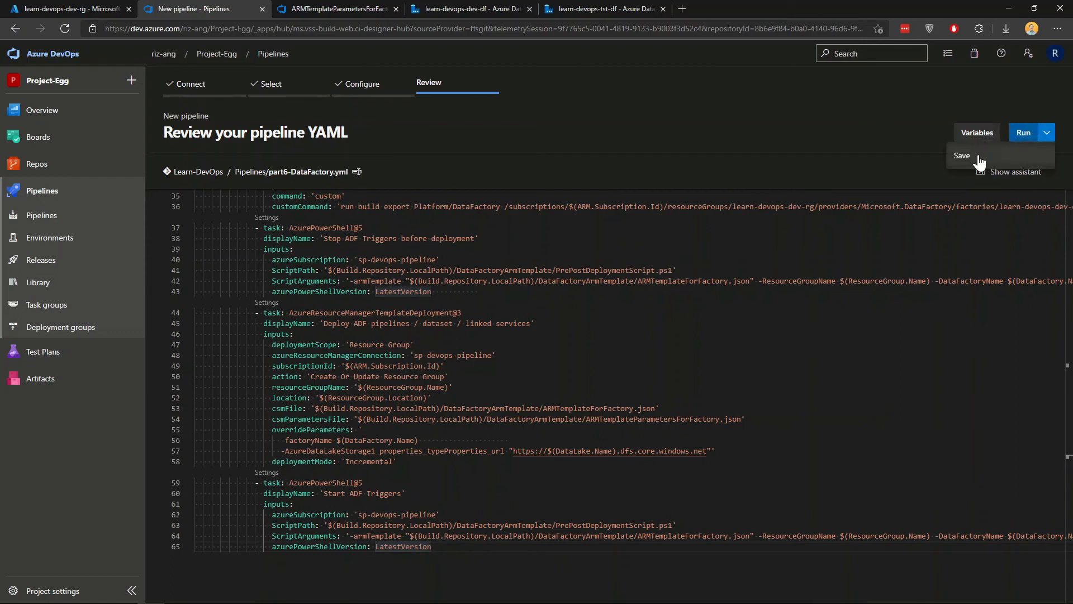
{"action": "left_click", "coordinate": [962, 155]}
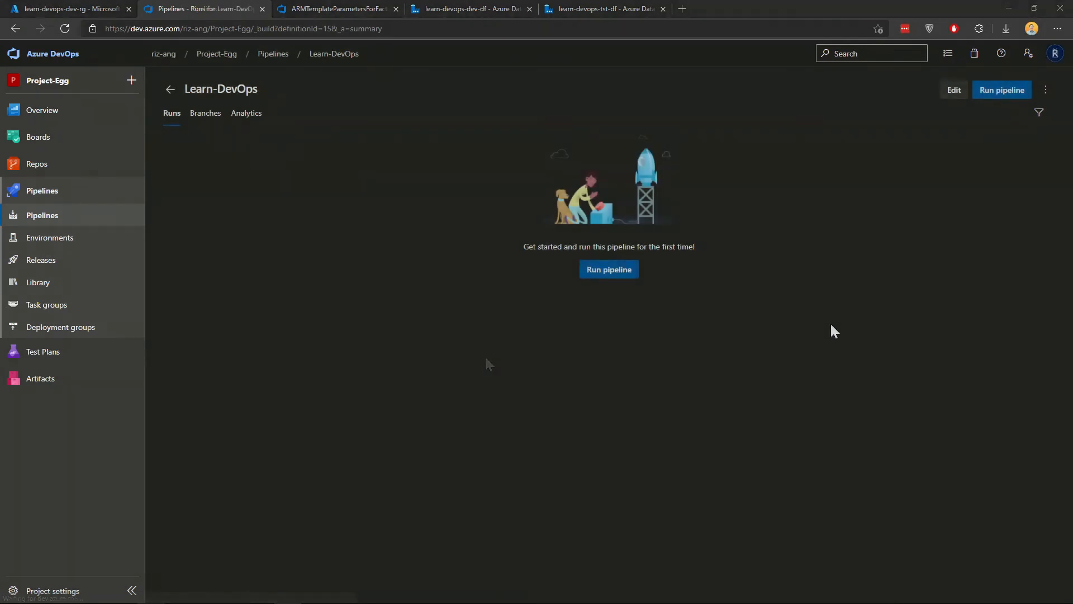
{"action": "mouse_move", "coordinate": [945, 190]}
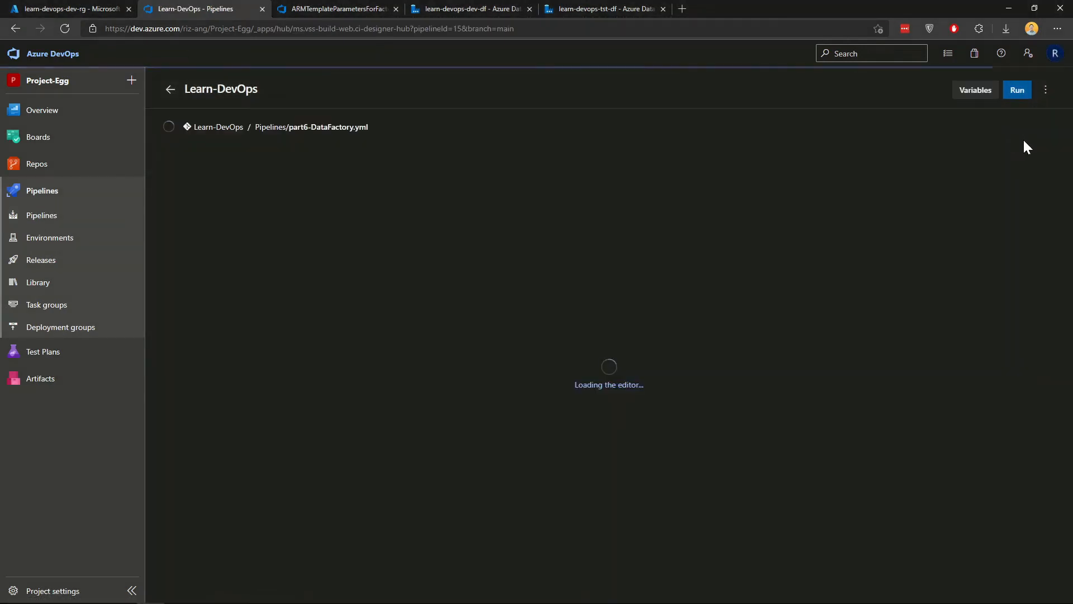
{"action": "left_click", "coordinate": [1045, 90]}
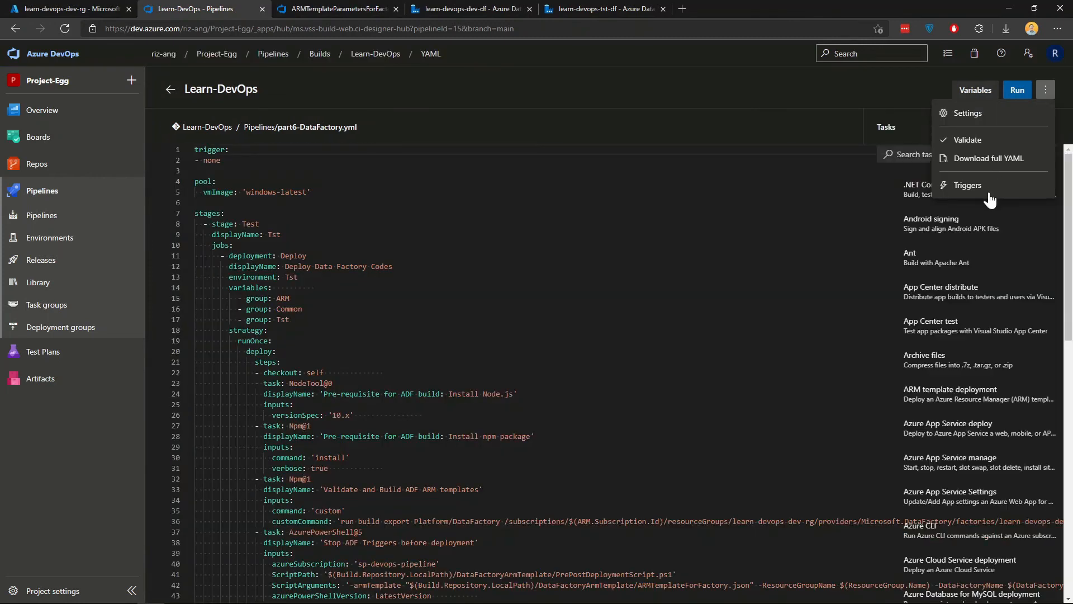
{"action": "left_click", "coordinate": [968, 184]}
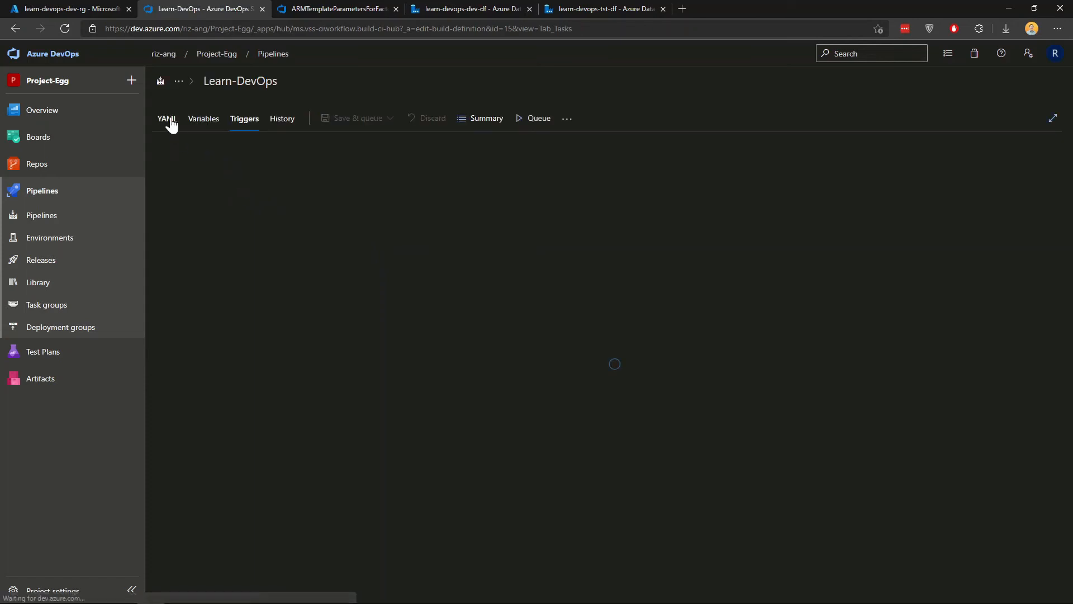
In the YAML settings, rename the pipeline from Learn-DevOps to Part6-DataFactory.
{"action": "left_click", "coordinate": [166, 118]}
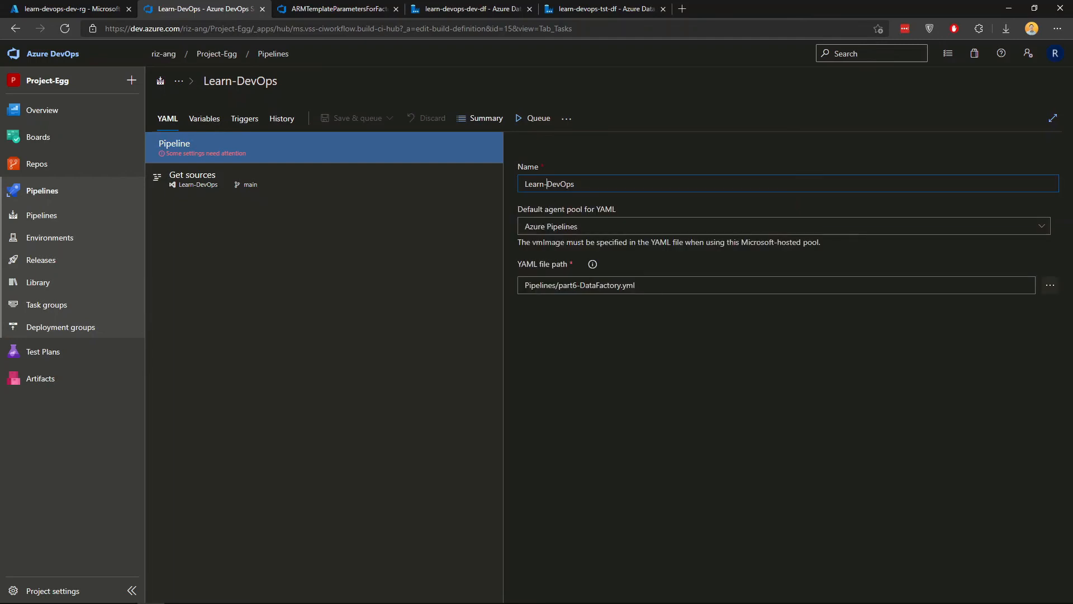
{"action": "type", "text": "Part6-Data"}
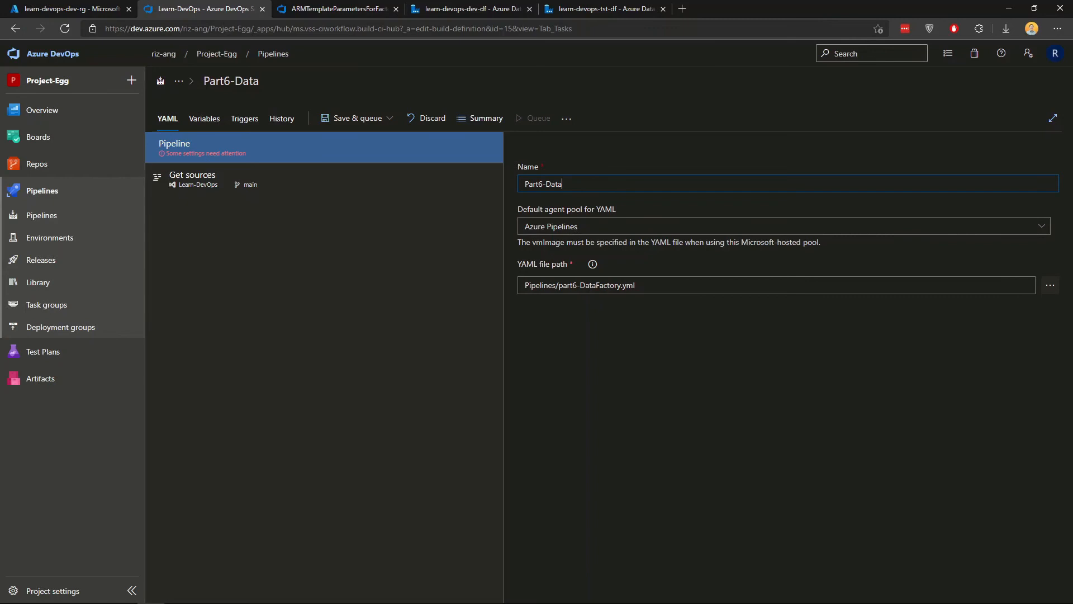
{"action": "type", "text": "Factory"}
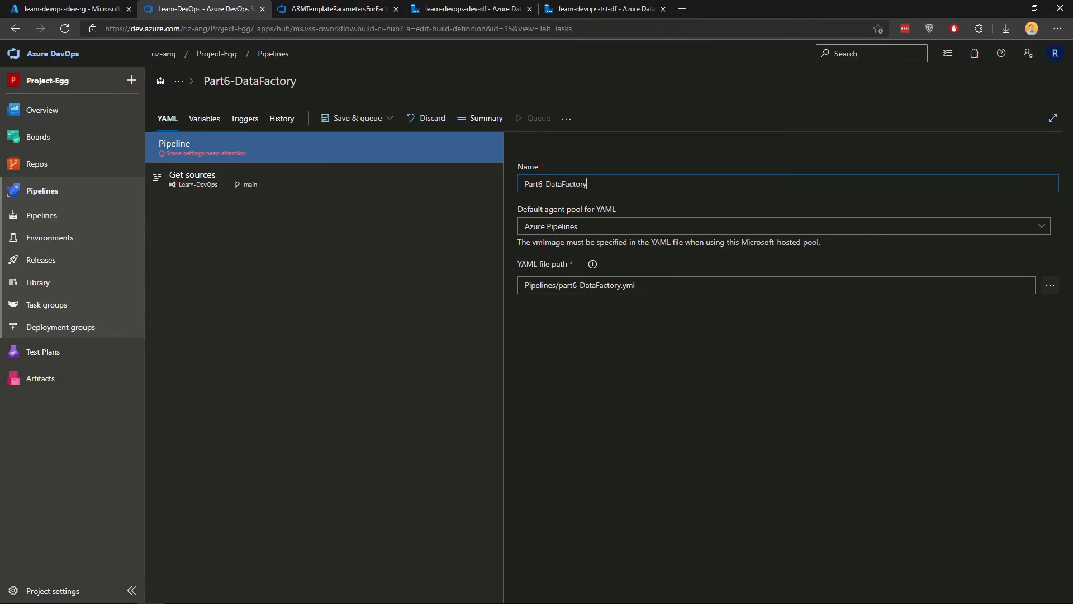
Link the Common and Tst variable groups to the pipeline alongside ARM.
{"action": "left_click", "coordinate": [204, 119]}
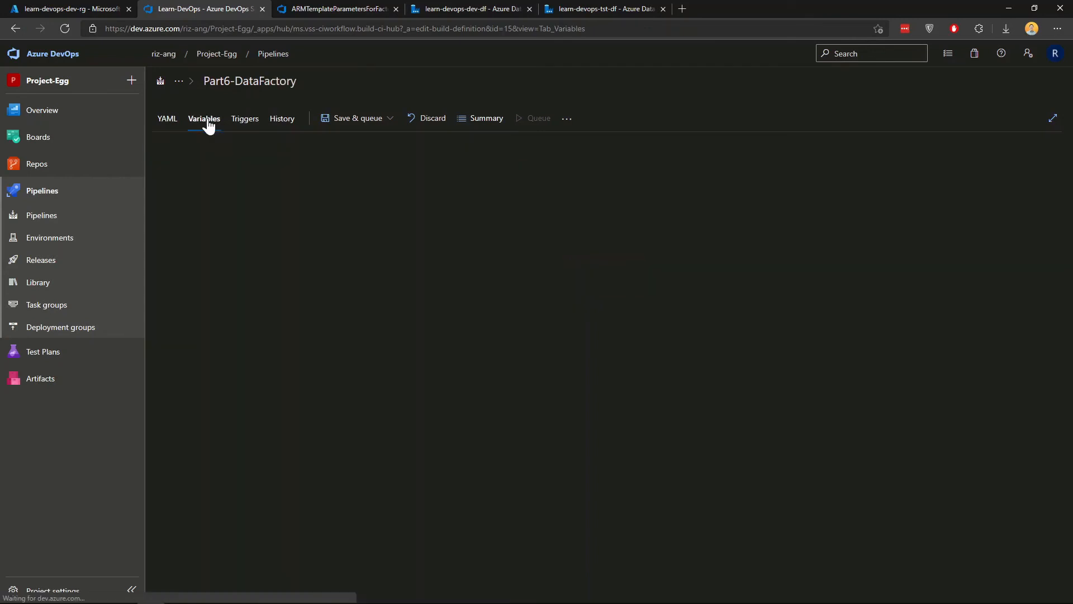
{"action": "left_click", "coordinate": [204, 118]}
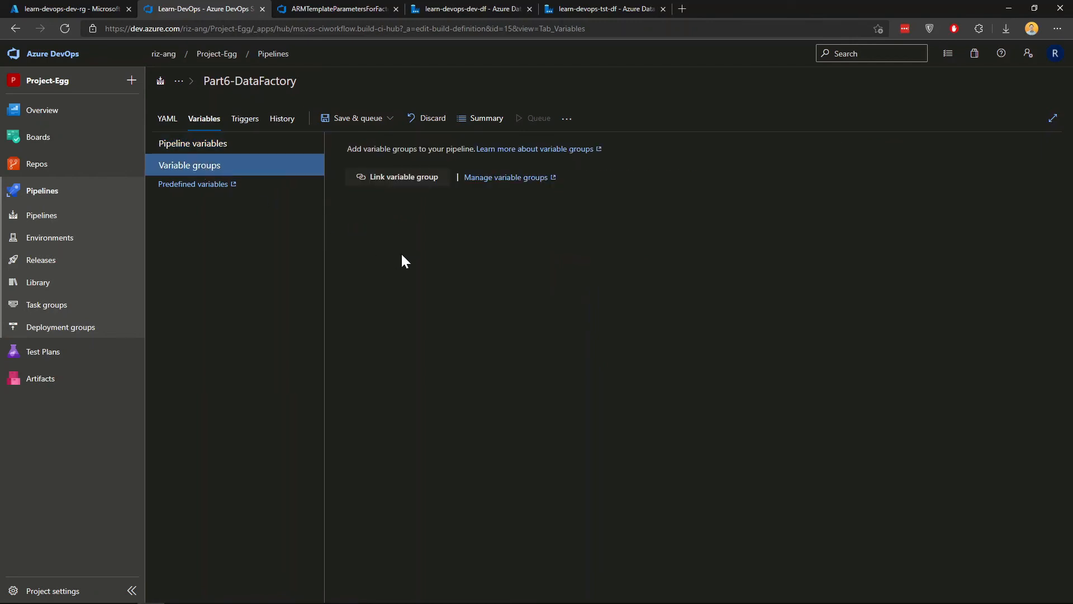
{"action": "left_click", "coordinate": [402, 176]}
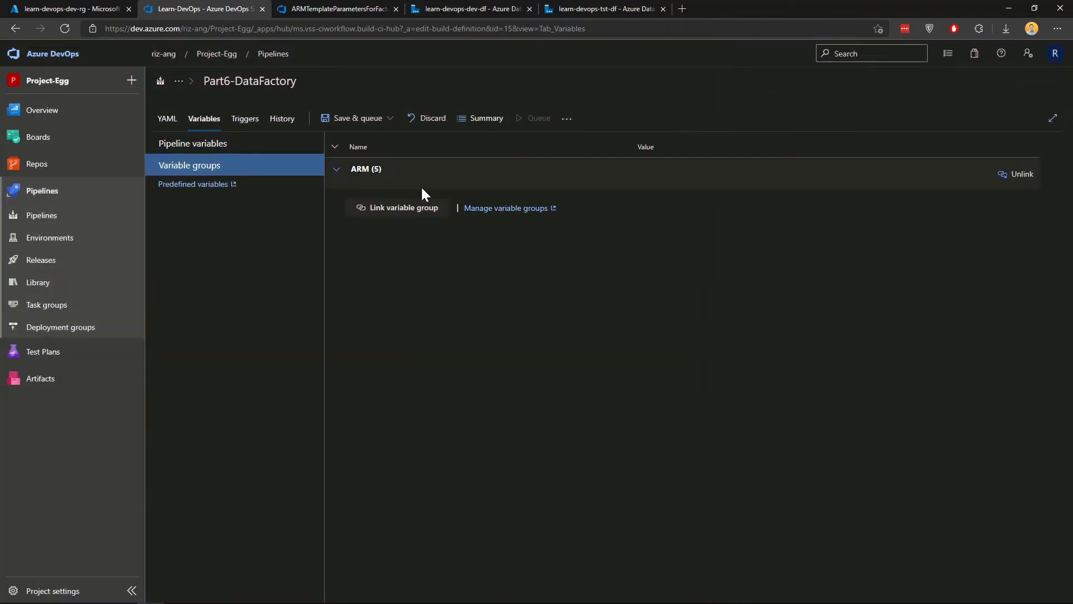
{"action": "left_click", "coordinate": [404, 208]}
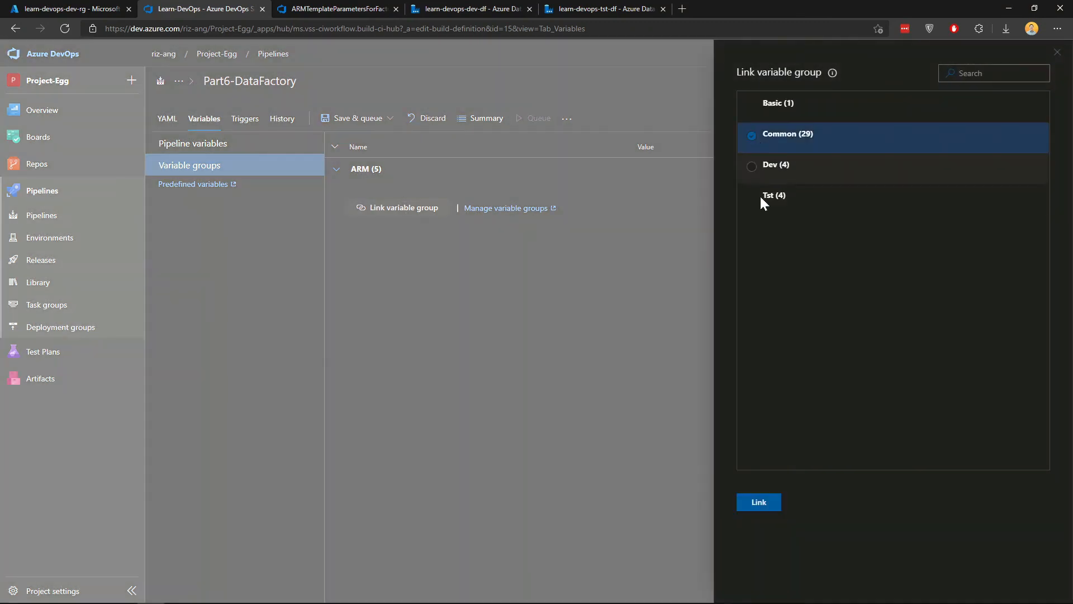
{"action": "left_click", "coordinate": [758, 502]}
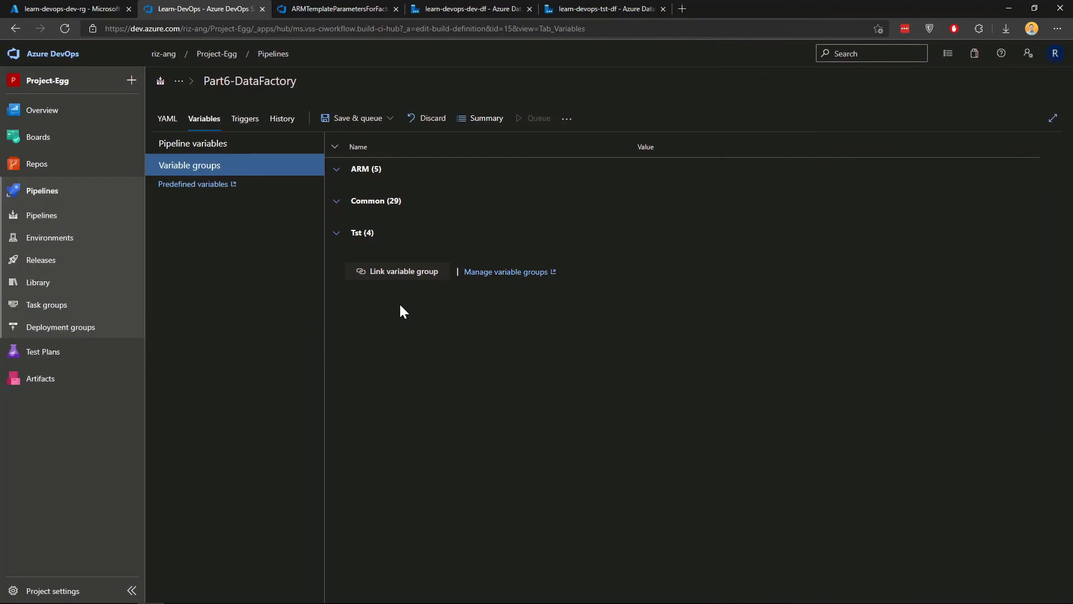
{"action": "mouse_move", "coordinate": [370, 117]}
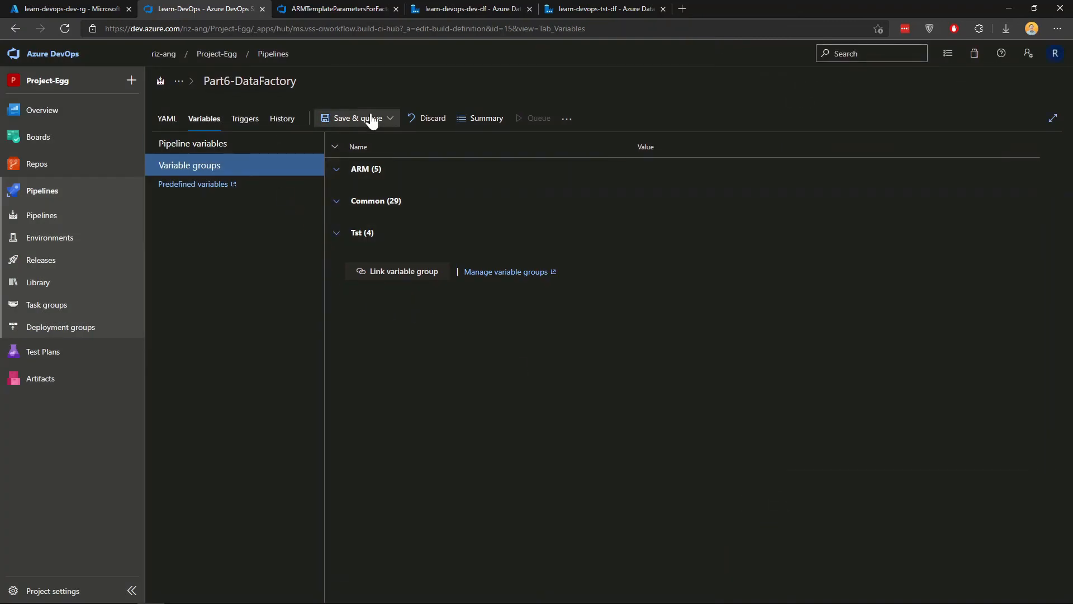
{"action": "mouse_move", "coordinate": [371, 127]}
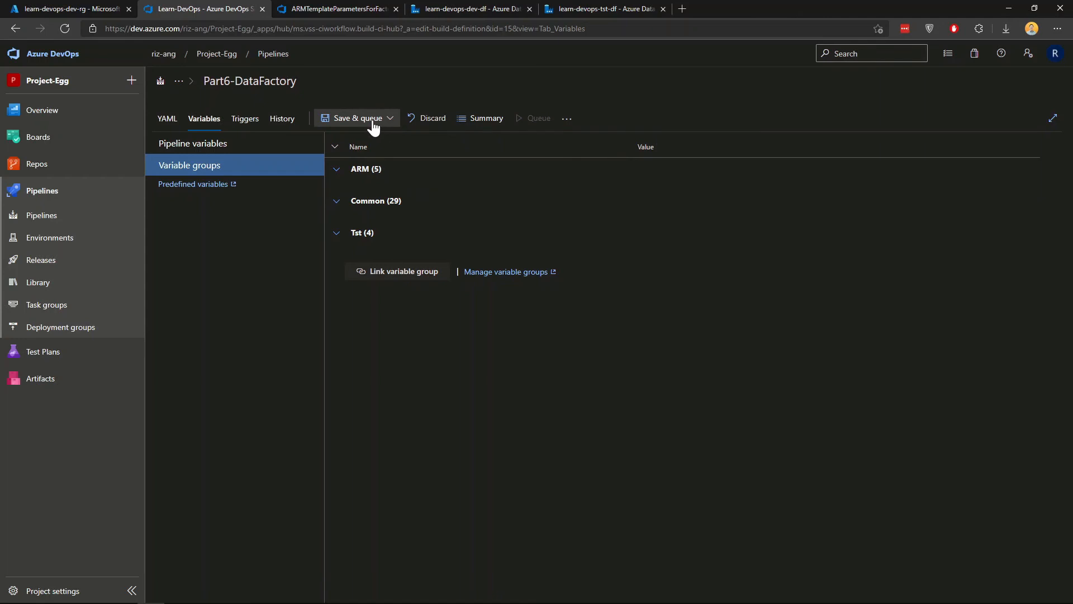
Save the Part6-DataFactory pipeline via Save & queue > Save.
{"action": "left_click", "coordinate": [353, 117]}
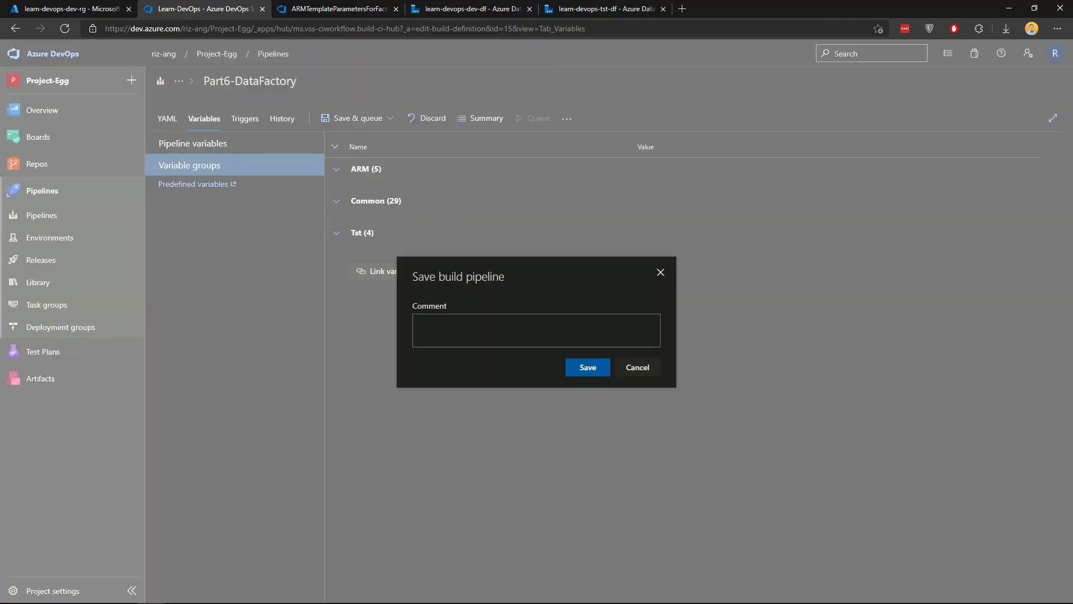
{"action": "left_click", "coordinate": [636, 366]}
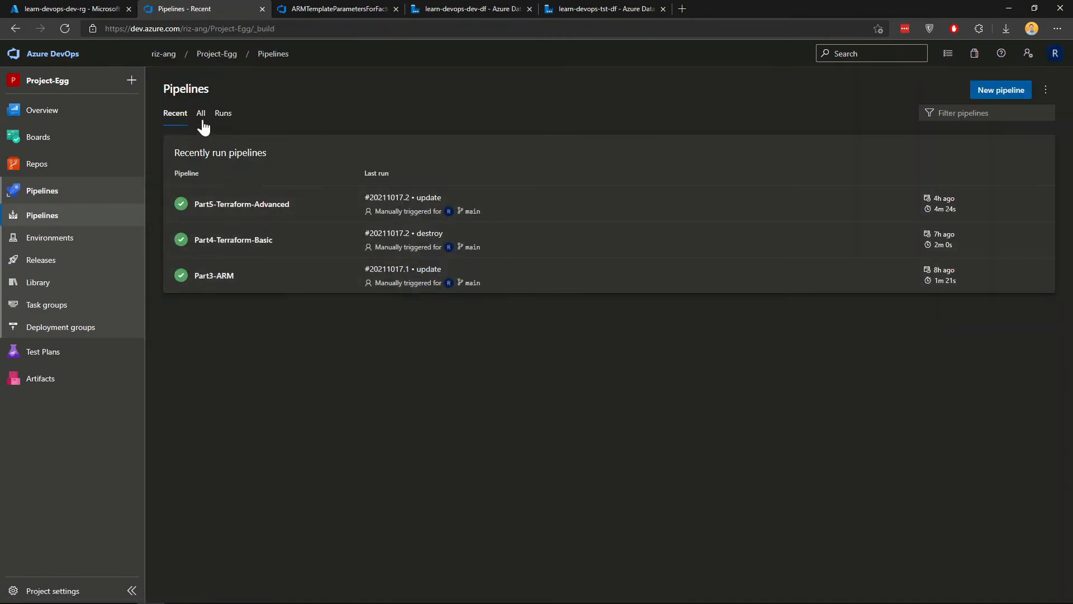
Start the first Part6-DataFactory run, #20211017.1, from the All pipelines list on branch main.
{"action": "left_click", "coordinate": [200, 113]}
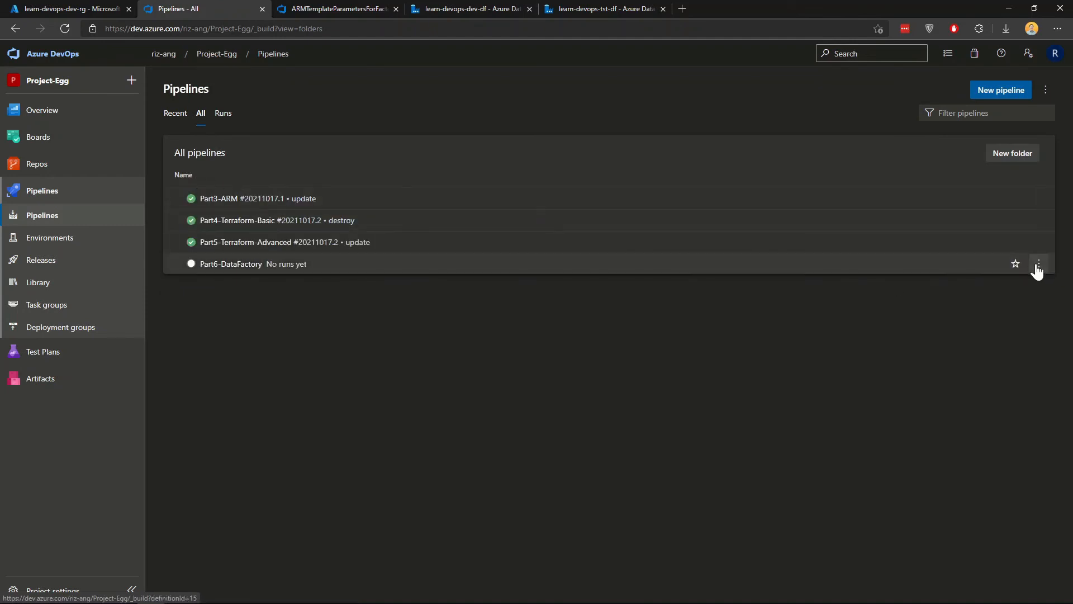
{"action": "left_click", "coordinate": [1036, 264]}
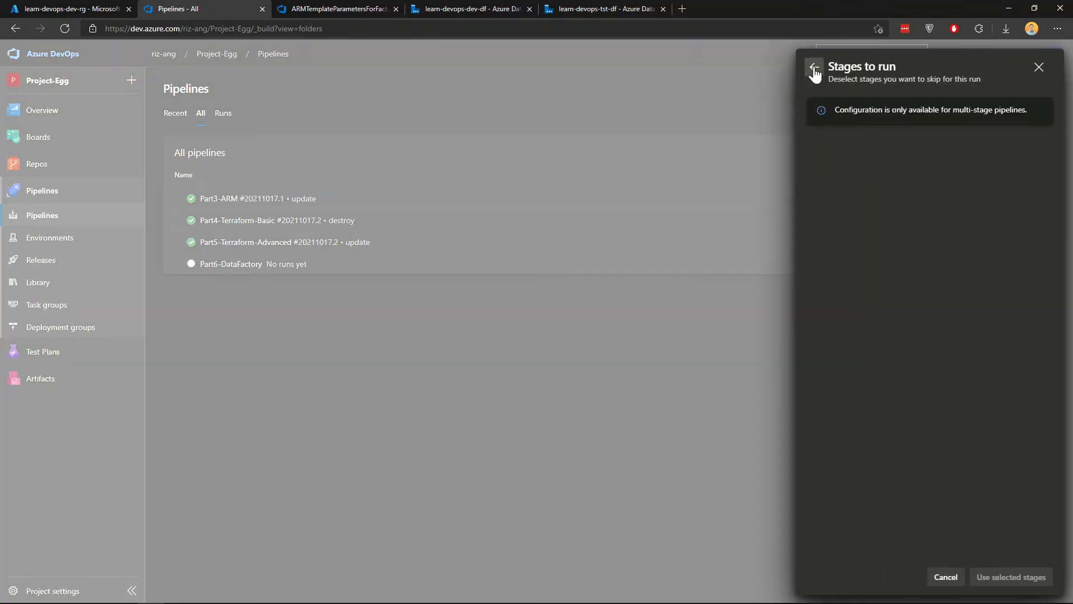
{"action": "left_click", "coordinate": [814, 71]}
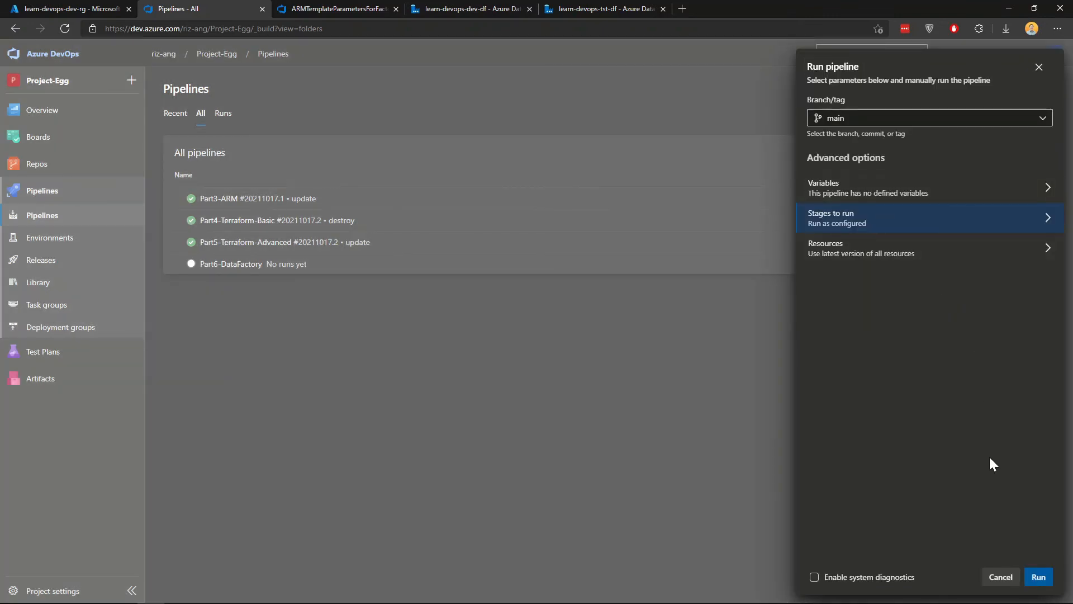
{"action": "left_click", "coordinate": [1037, 576]}
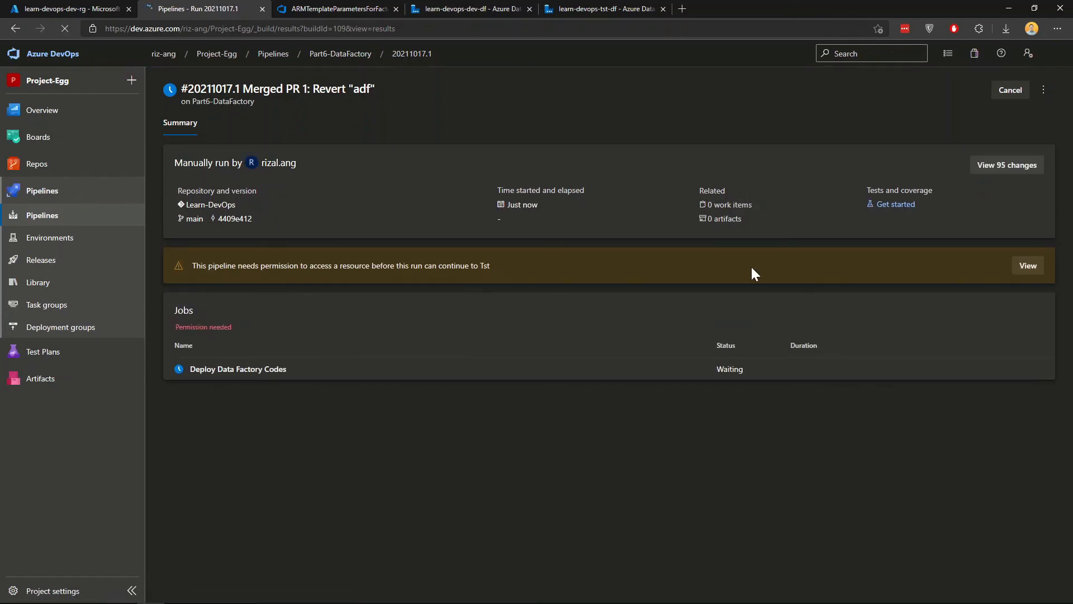
Permit run #20211017.1 to access the Tst environment for current and future runs.
{"action": "left_click", "coordinate": [1027, 266]}
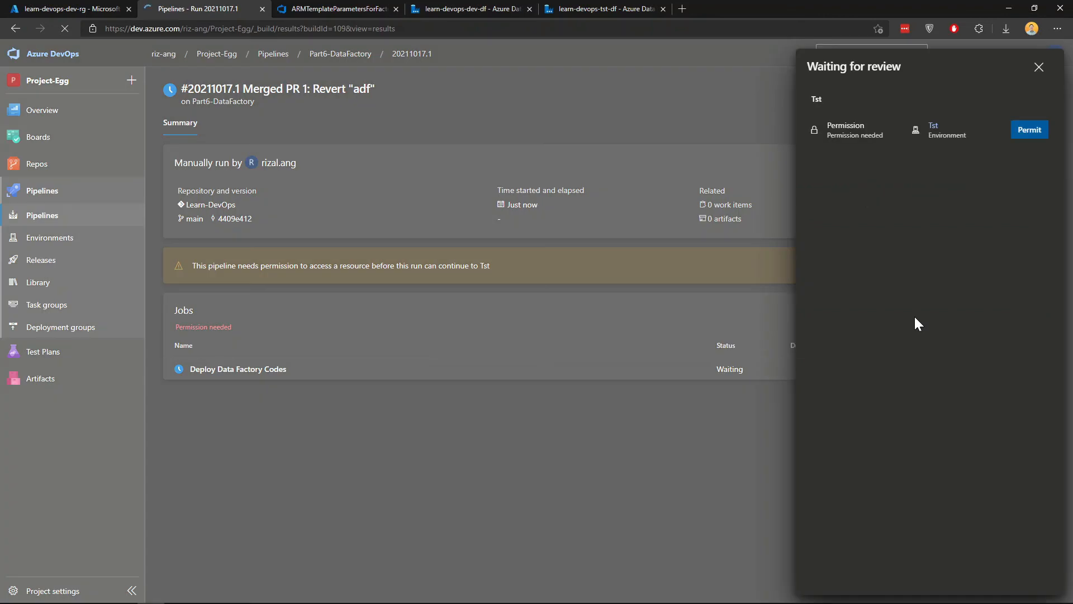
{"action": "left_click", "coordinate": [1029, 129]}
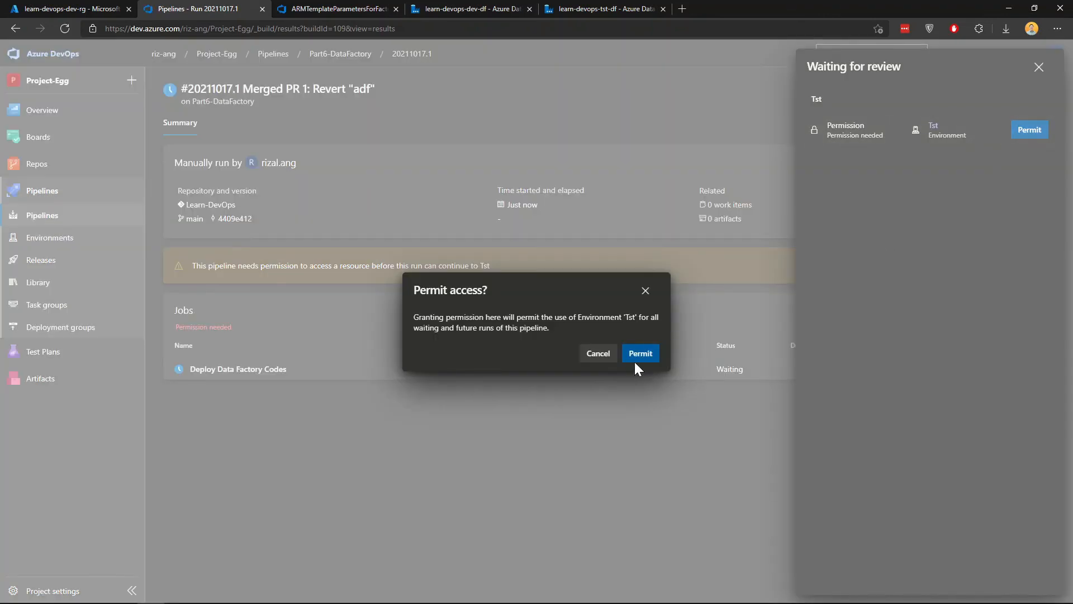
{"action": "left_click", "coordinate": [639, 353]}
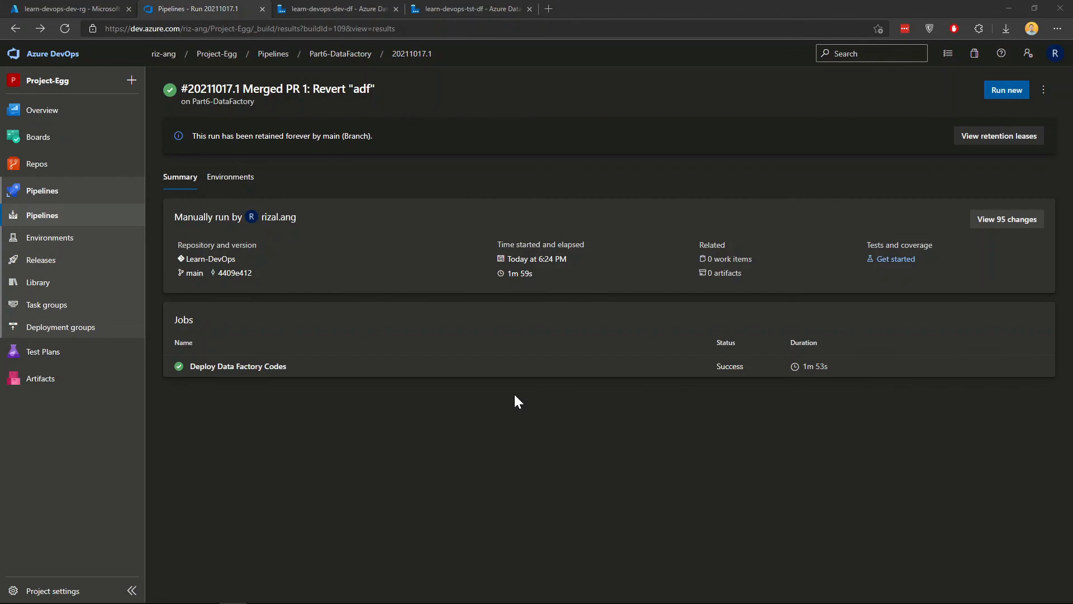
{"action": "mouse_move", "coordinate": [297, 409]}
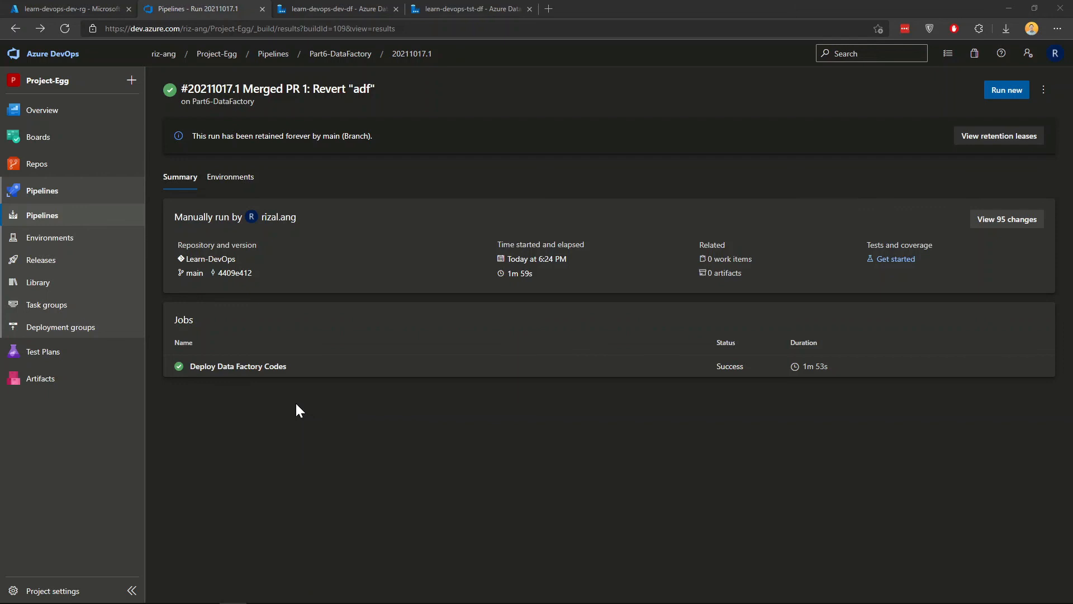
{"action": "mouse_move", "coordinate": [395, 412]}
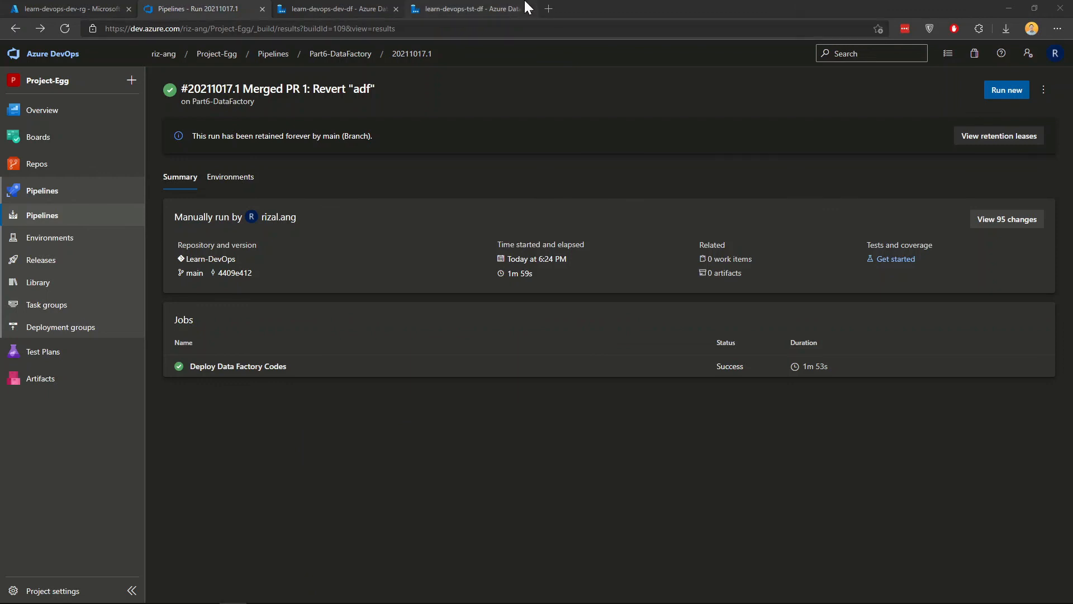
In learn-devops-tst-df, review Factory Resources and view the AzureDataLakeStorage1 linked service details.
{"action": "left_click", "coordinate": [469, 8]}
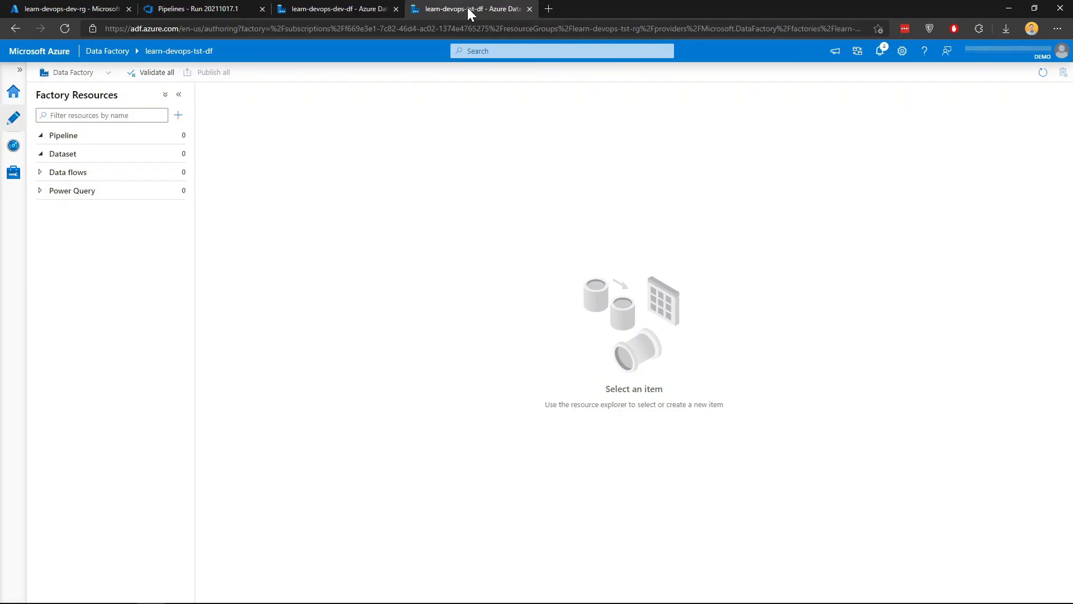
{"action": "mouse_move", "coordinate": [245, 160]}
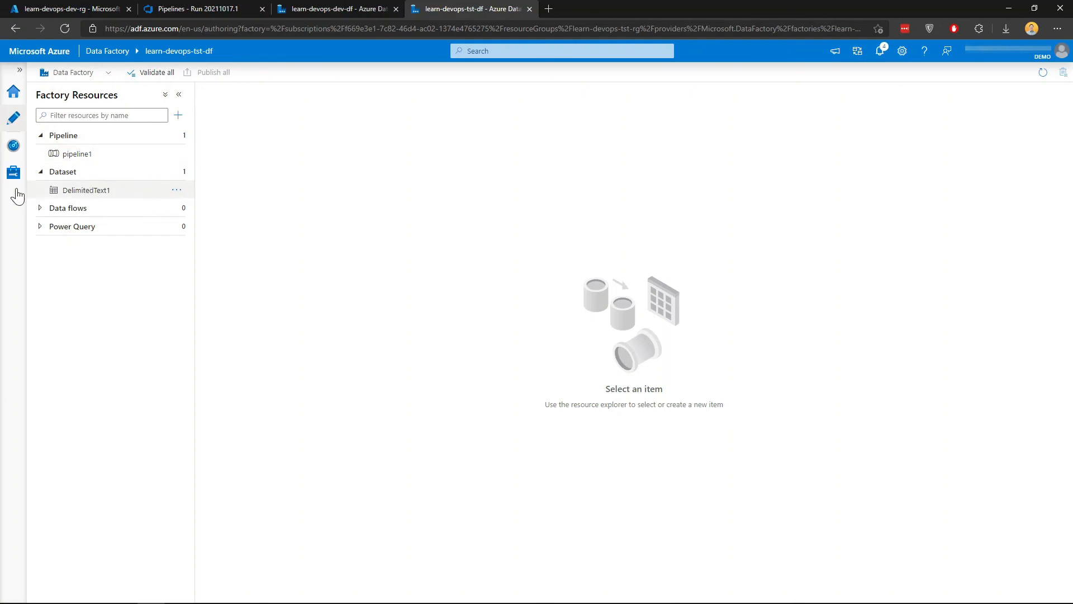
{"action": "left_click", "coordinate": [13, 173]}
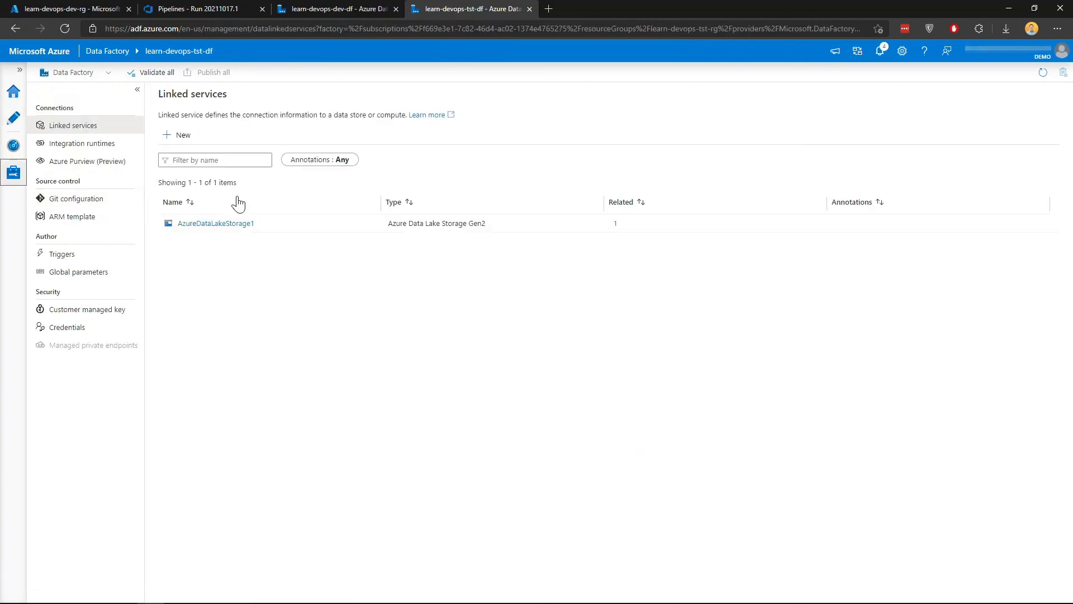
{"action": "mouse_move", "coordinate": [216, 244]}
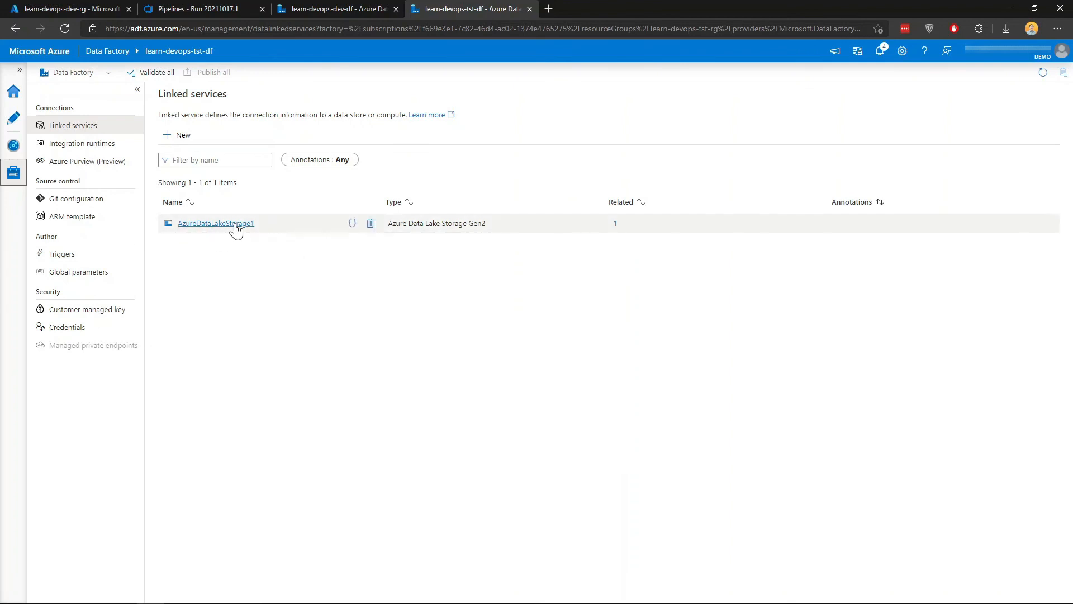
{"action": "left_click", "coordinate": [216, 223]}
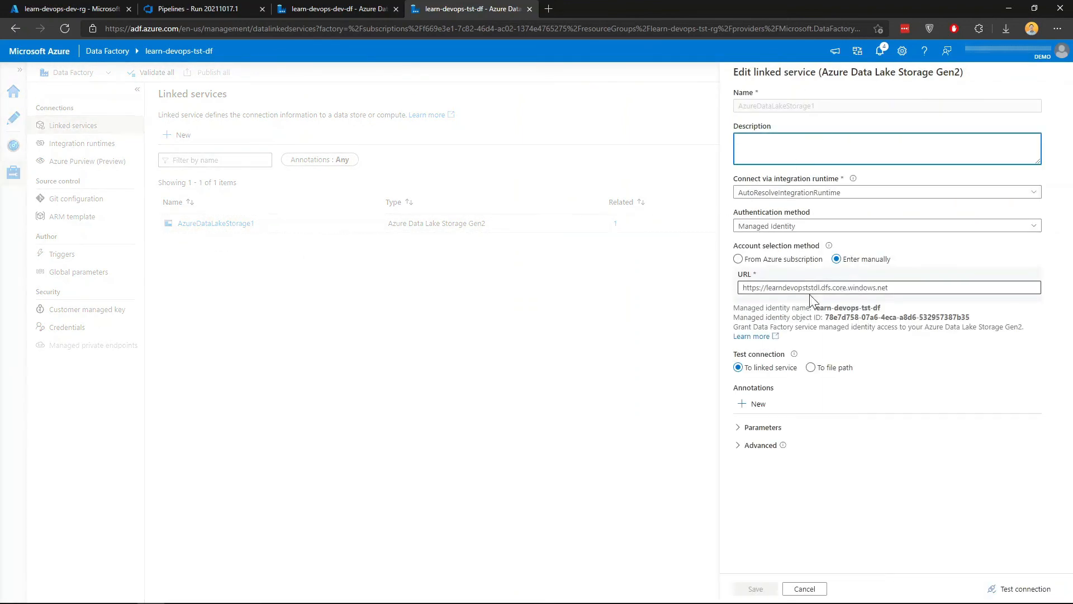